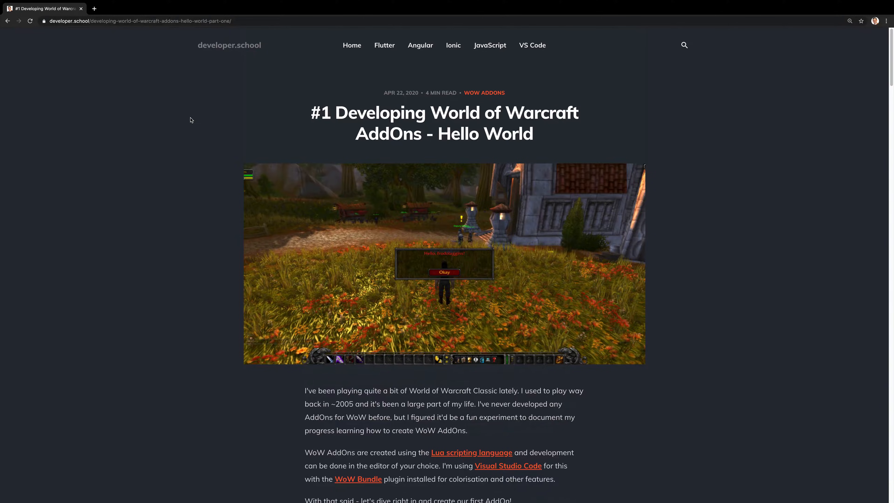
pyautogui.moveTo(187, 124)
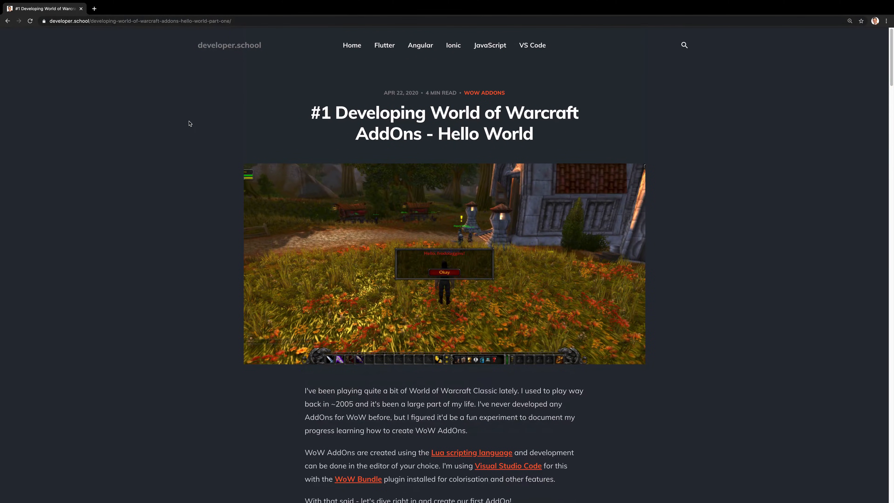
# Enter /script message("Hello, World!") in the game chat to show the greeting.
pyautogui.scroll(-3)
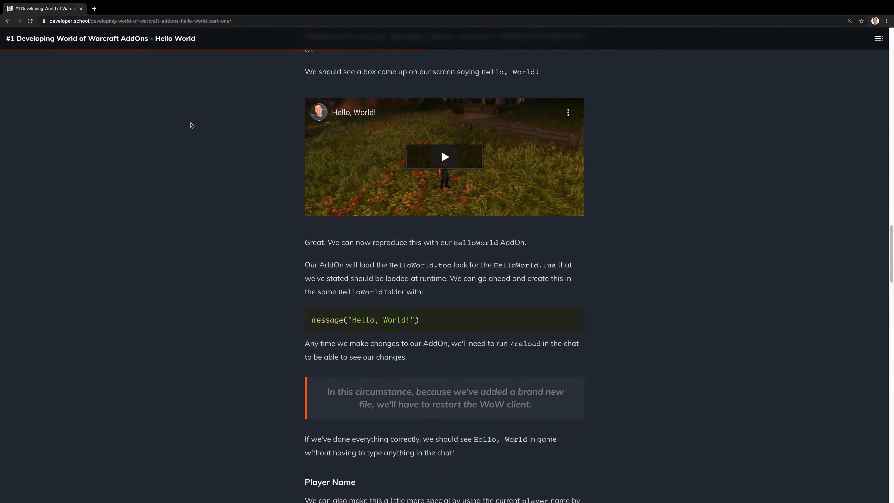
pyautogui.scroll(-3)
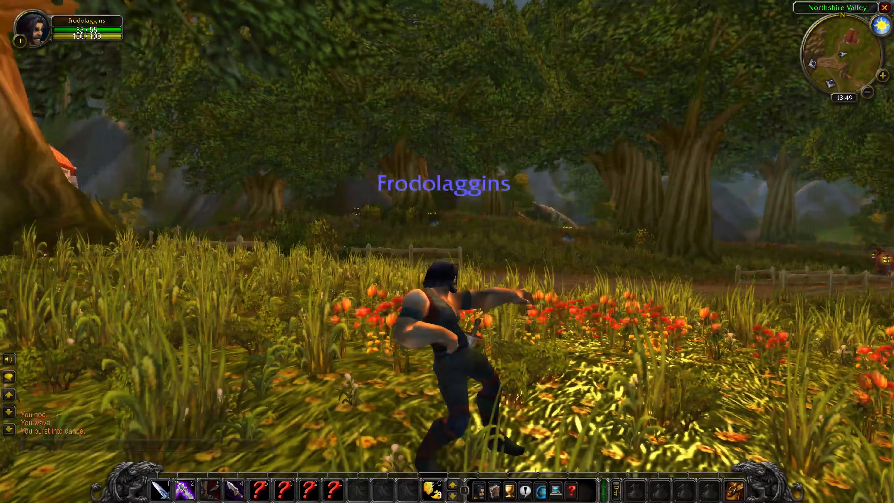
pyautogui.press('enter')
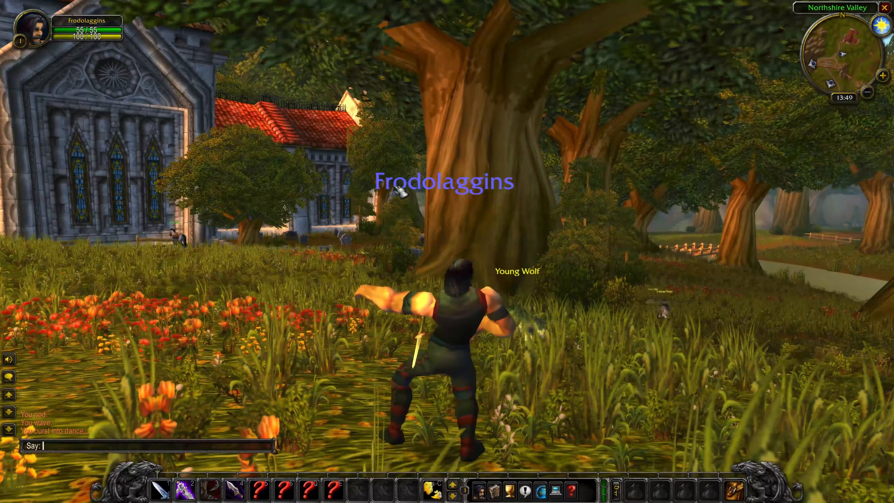
pyautogui.write('/script message')
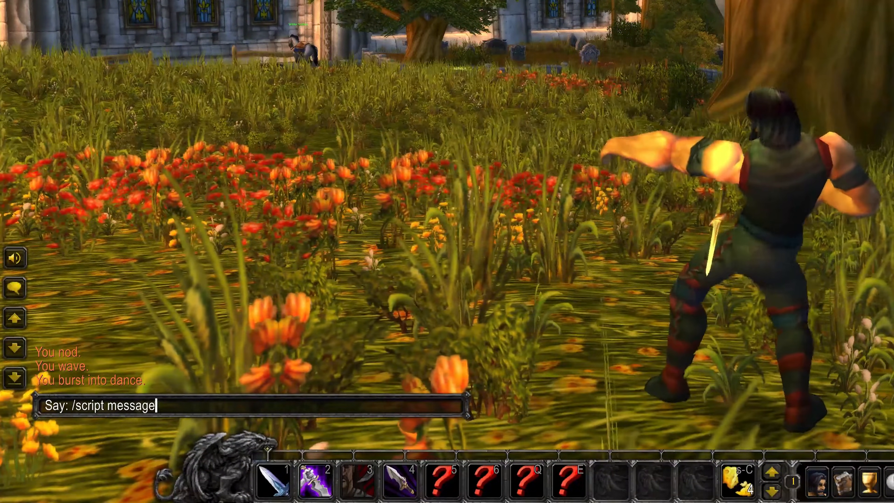
pyautogui.write('(')
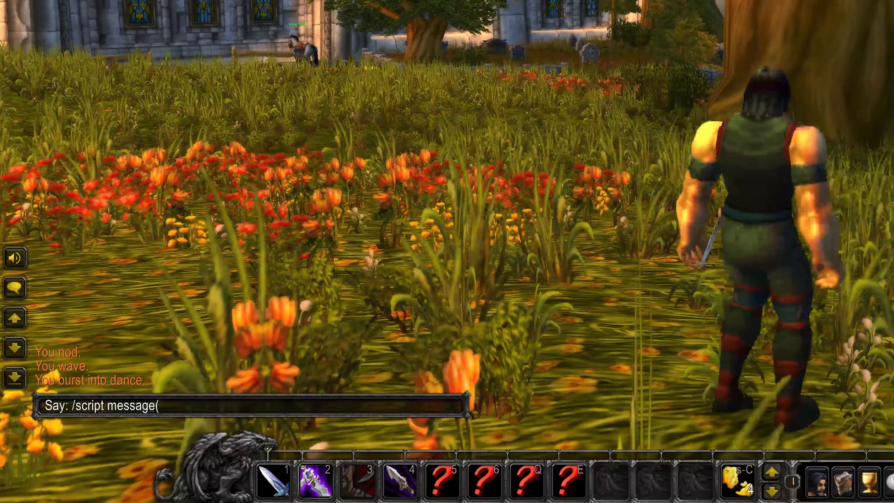
pyautogui.write('"')
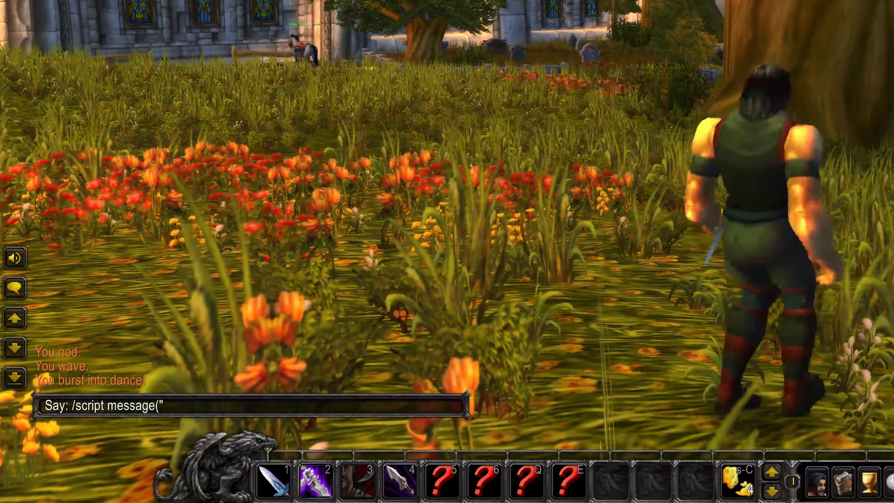
pyautogui.write('Hello,')
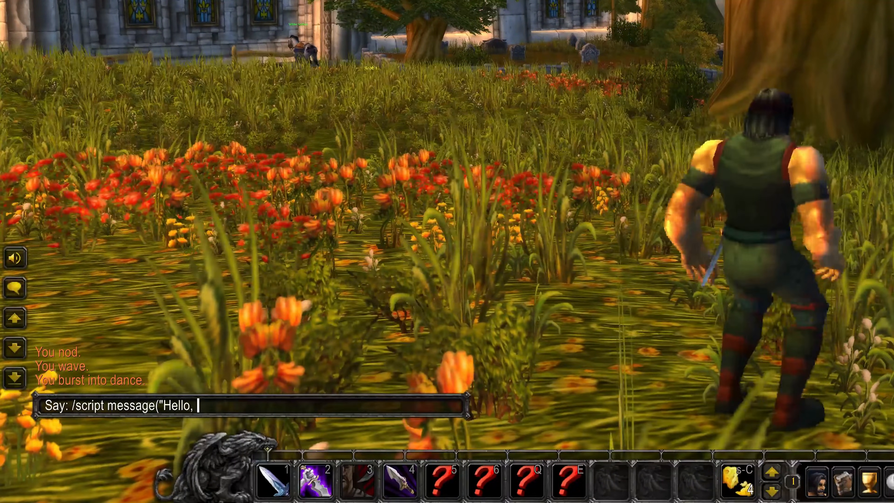
pyautogui.write('World!')
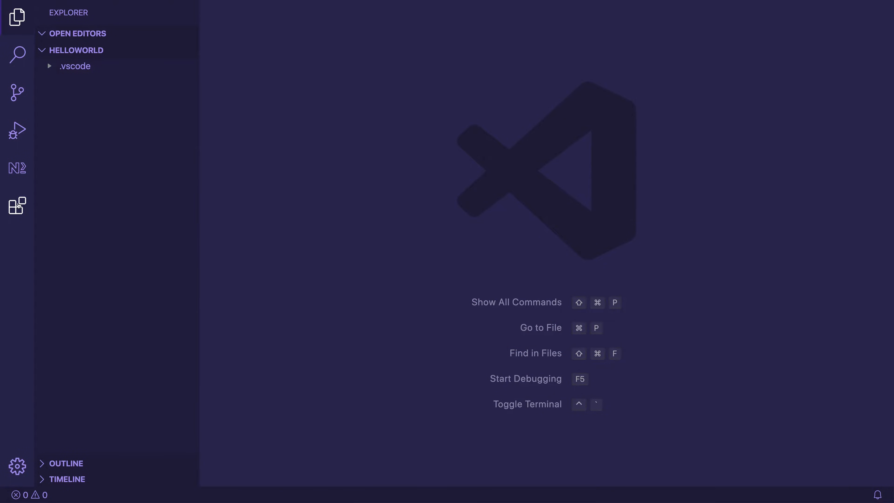
# Find the Shades of Purple theme in Extensions, view its page and close it.
pyautogui.click(17, 205)
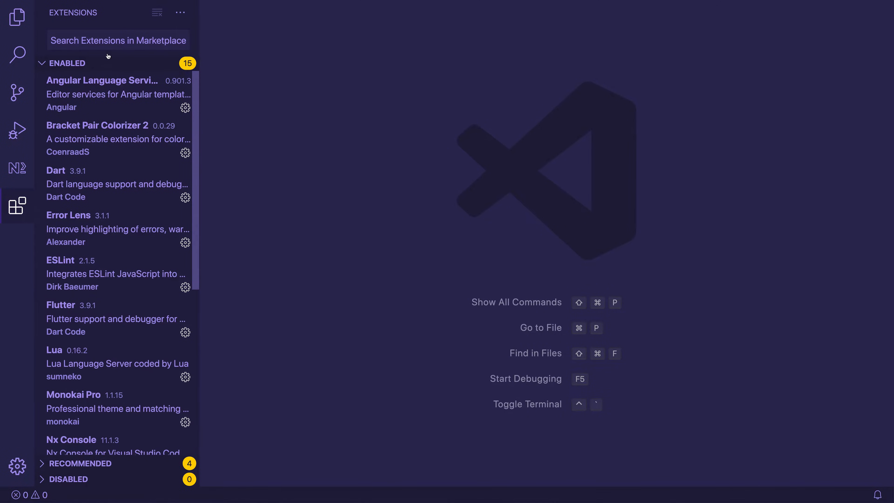
pyautogui.write('Shades of Purple')
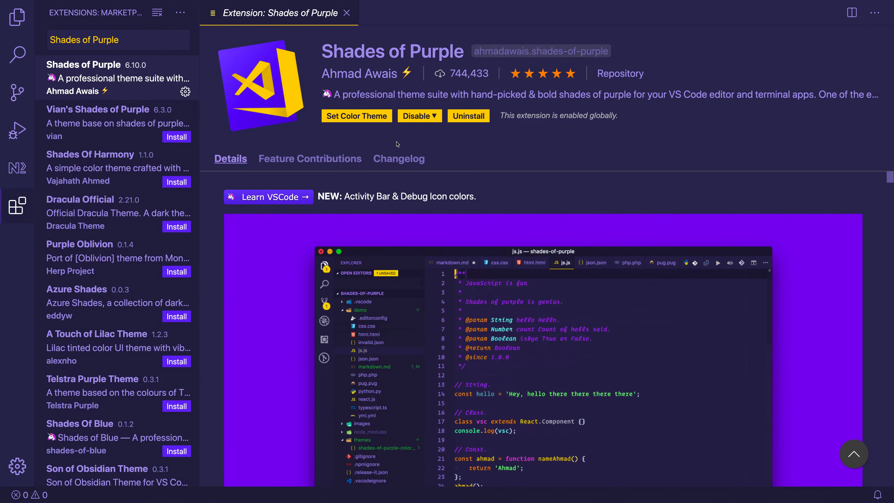
pyautogui.click(662, 263)
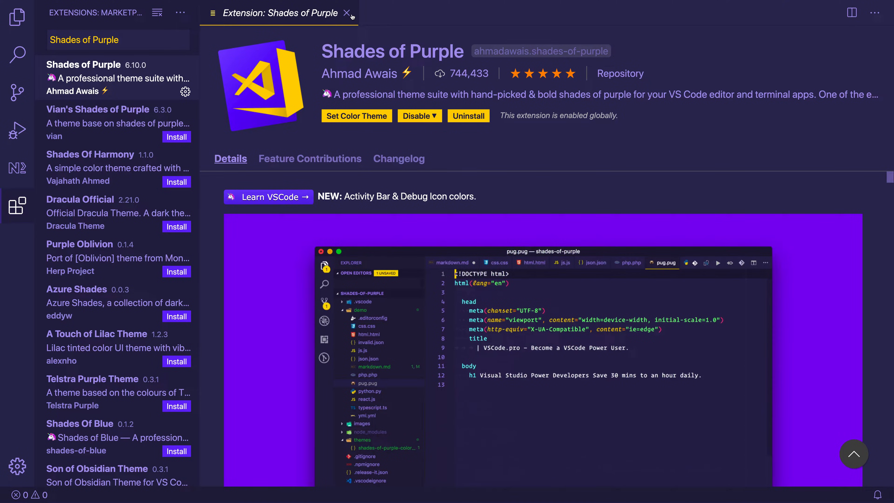
pyautogui.click(347, 12)
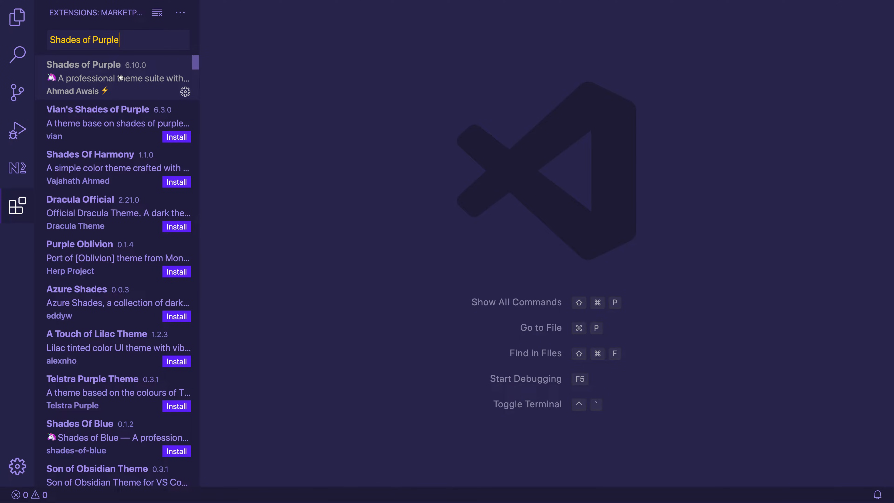
# Search the extensions marketplace for 'Wow bundle'.
pyautogui.write('Wow bundle')
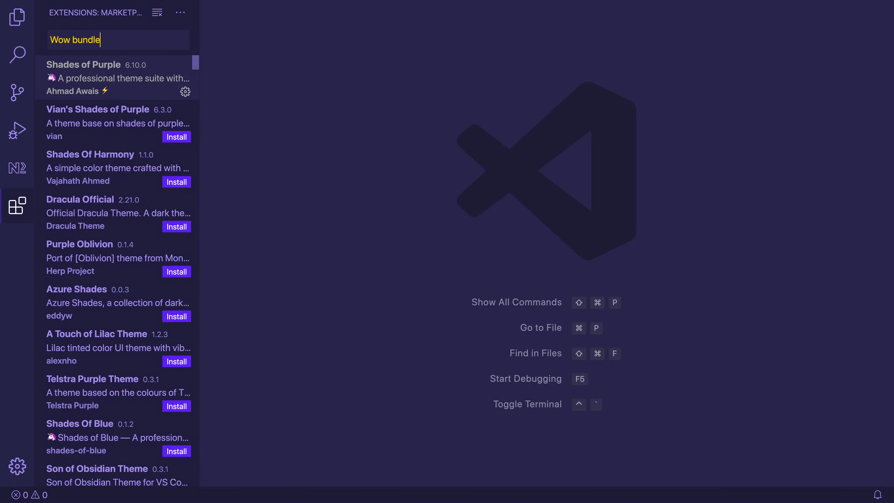
pyautogui.click(74, 64)
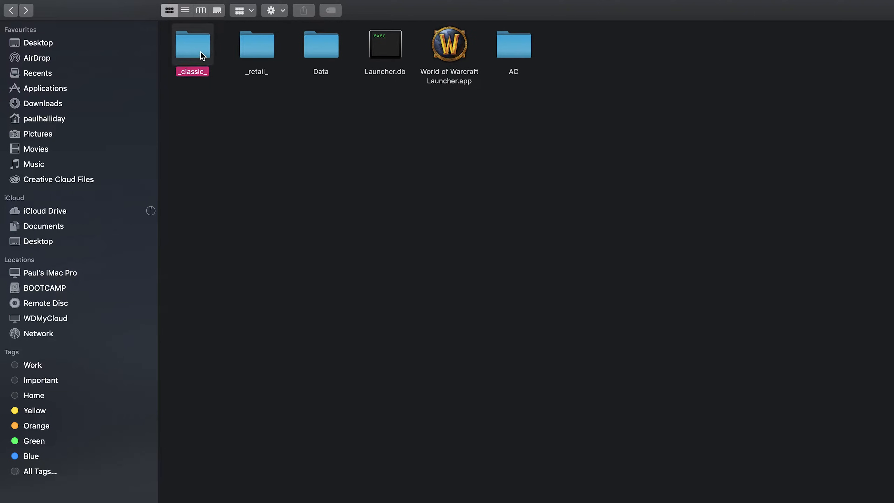
# Create a new folder named HelloWorld inside the _classic_ game folder.
pyautogui.doubleClick(193, 44)
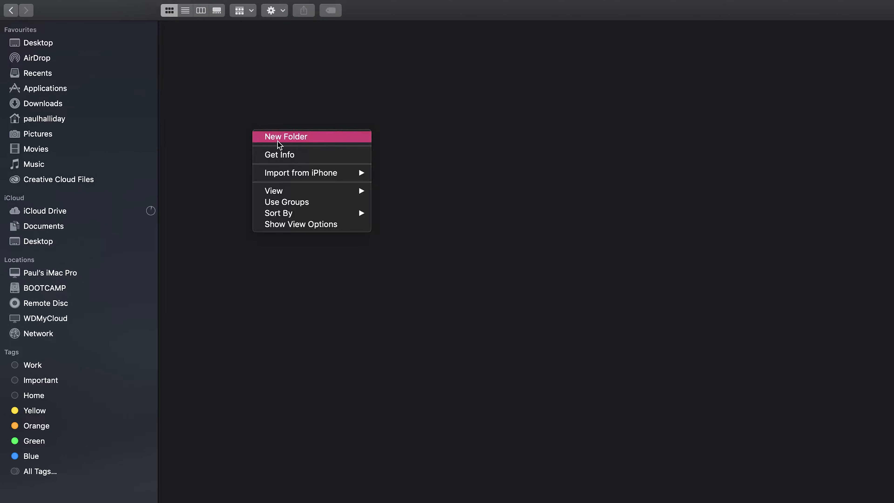
pyautogui.click(285, 136)
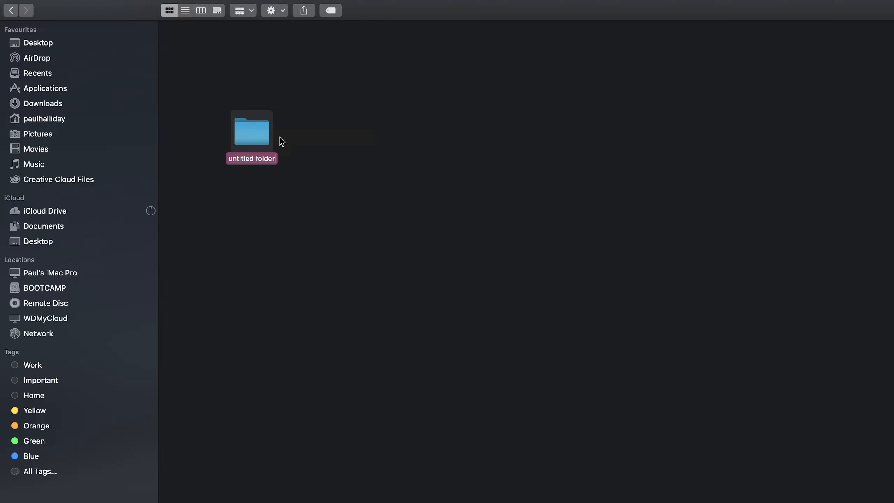
pyautogui.write('HelloWorld')
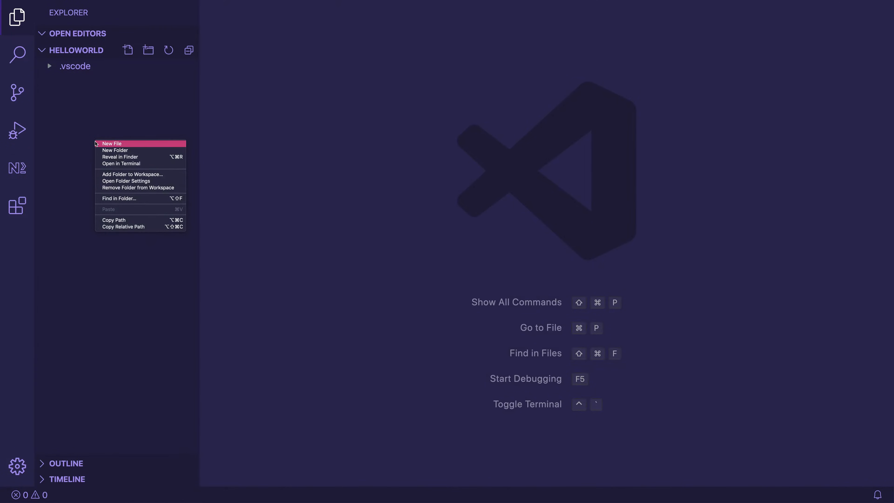
# Create an empty HelloWorld.toc file in the project and start editing it.
pyautogui.click(112, 143)
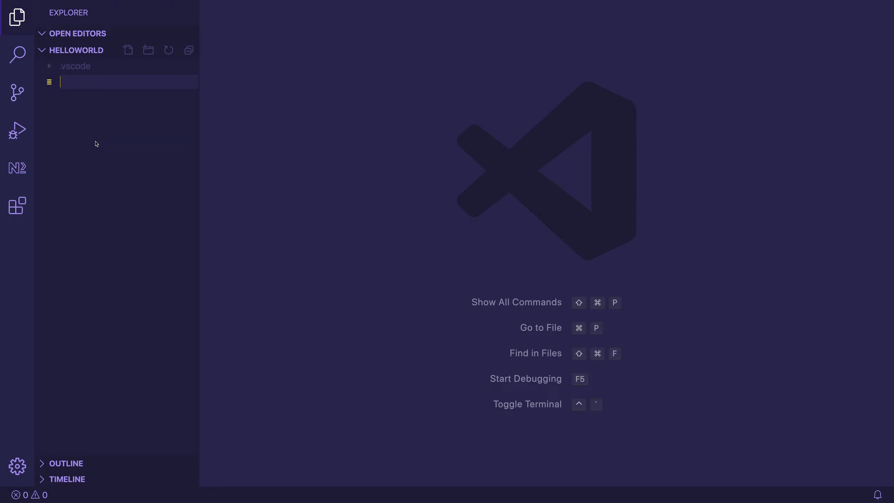
pyautogui.write('HelloWorld.toc')
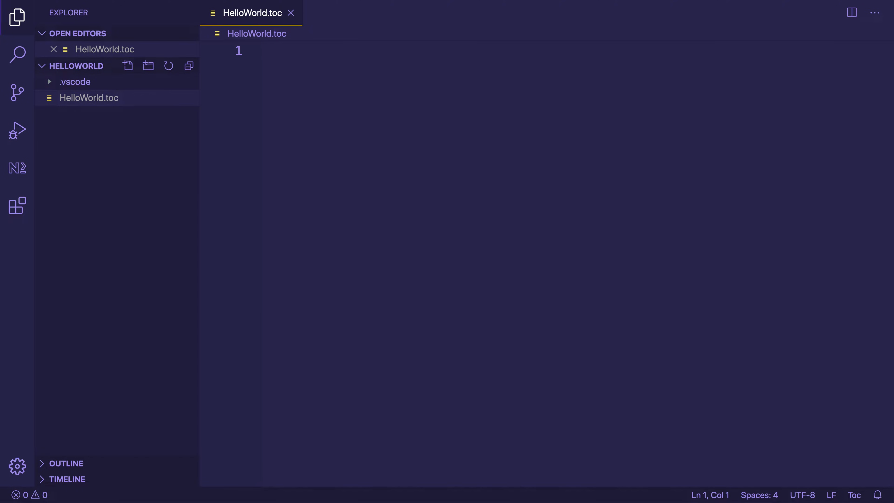
pyautogui.click(262, 51)
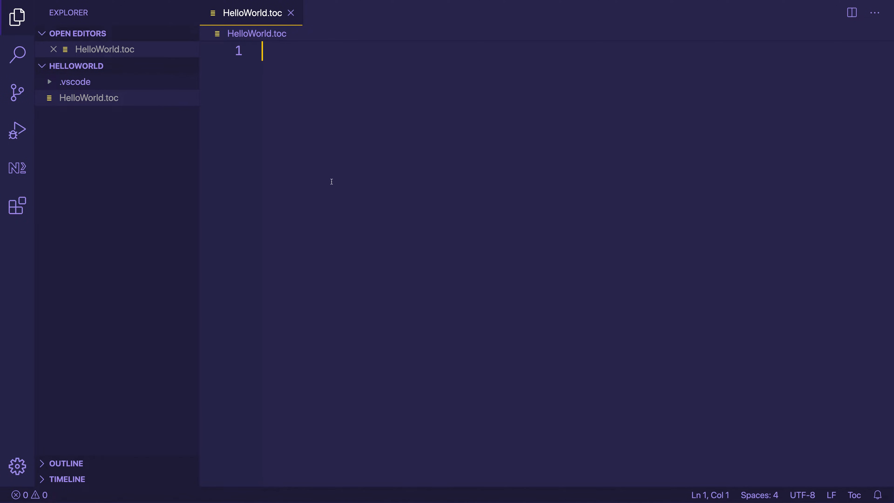
# Write ## Interface: 11304 as the first line of HelloWorld.toc.
pyautogui.write('## Interface:')
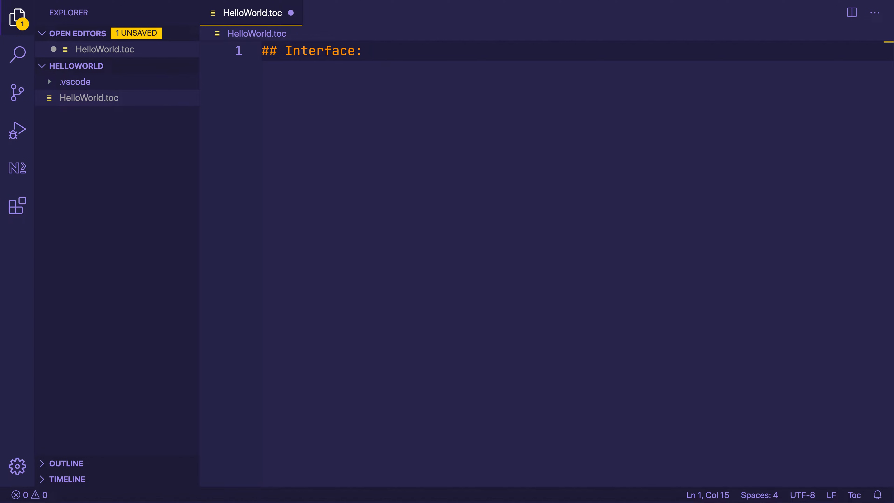
pyautogui.write('11')
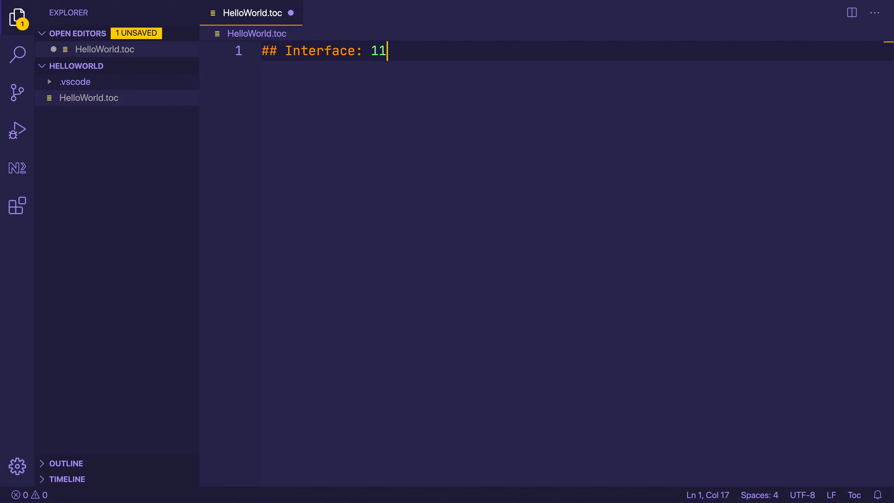
pyautogui.write('304')
pyautogui.write('## Title:')
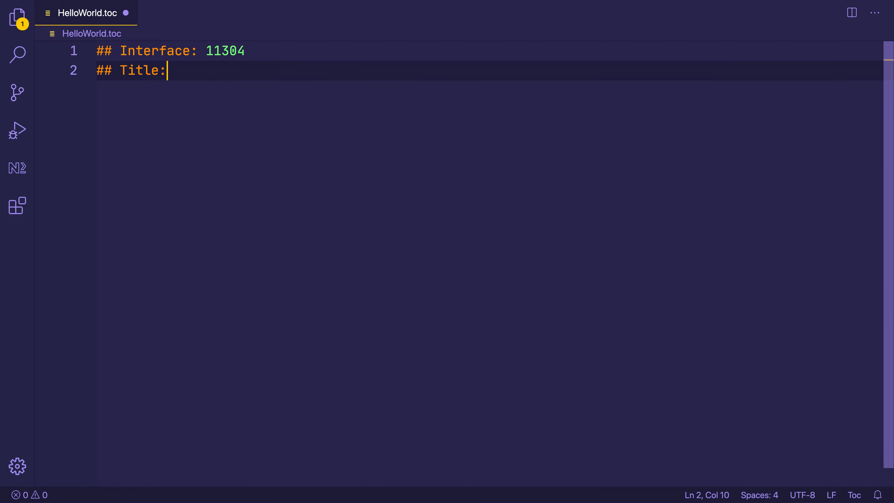
# Add Title: HelloWorld and Notes: Shows a message of "Hello, World!" header lines.
pyautogui.write('HelloW')
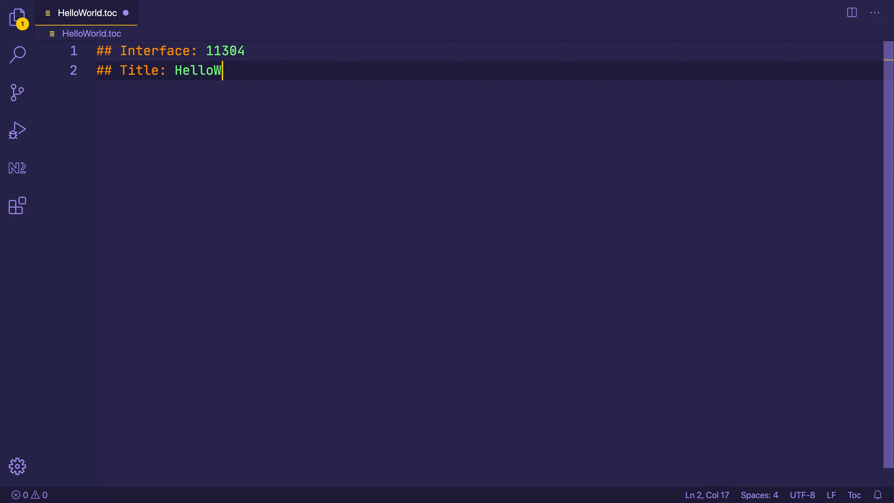
pyautogui.write('orld')
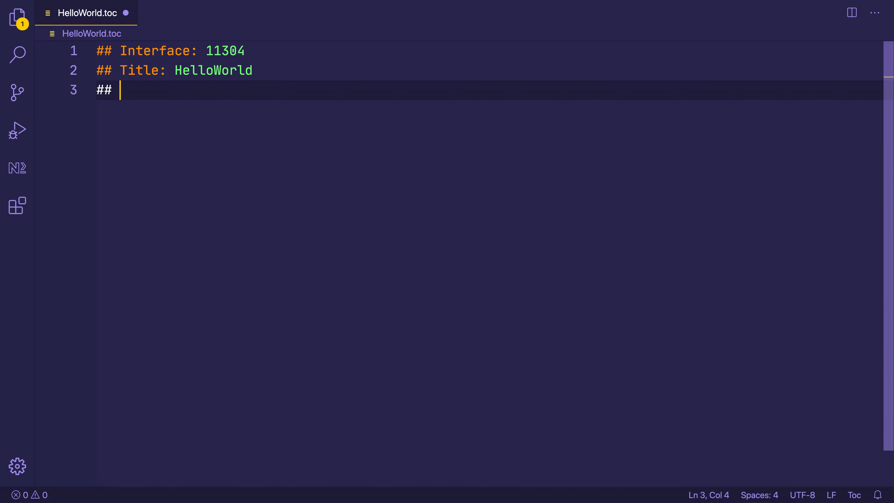
pyautogui.write('Notes:')
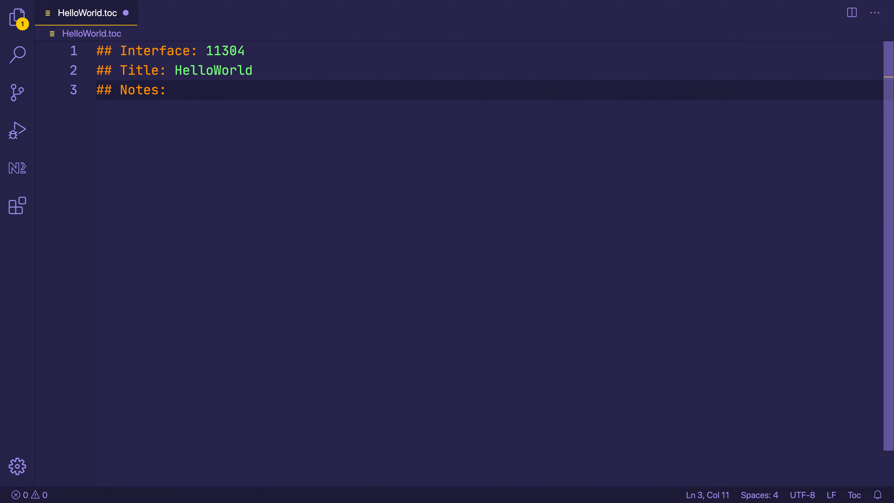
pyautogui.write('Shows a me')
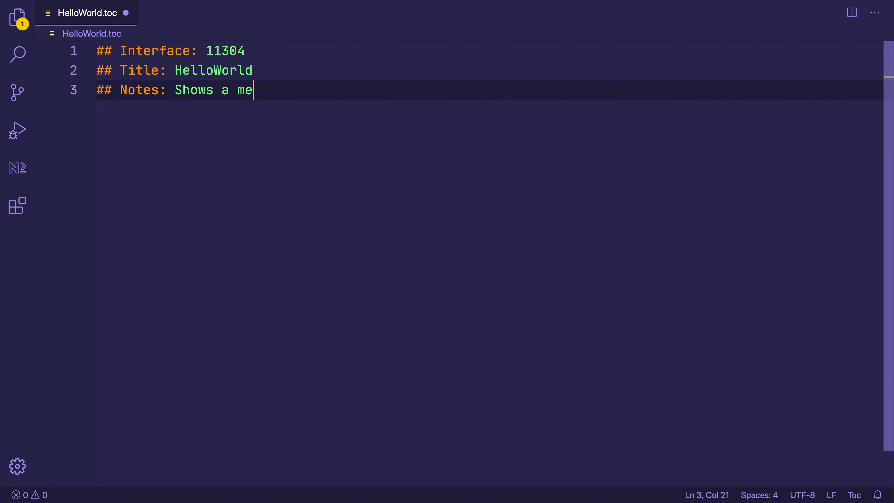
pyautogui.write('ssage of "H')
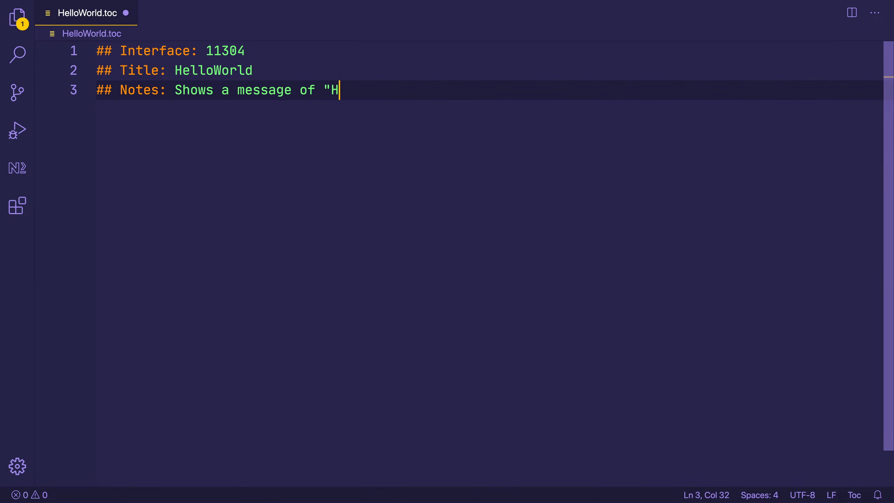
pyautogui.write('ello, World!" on screen.')
pyautogui.write('##')
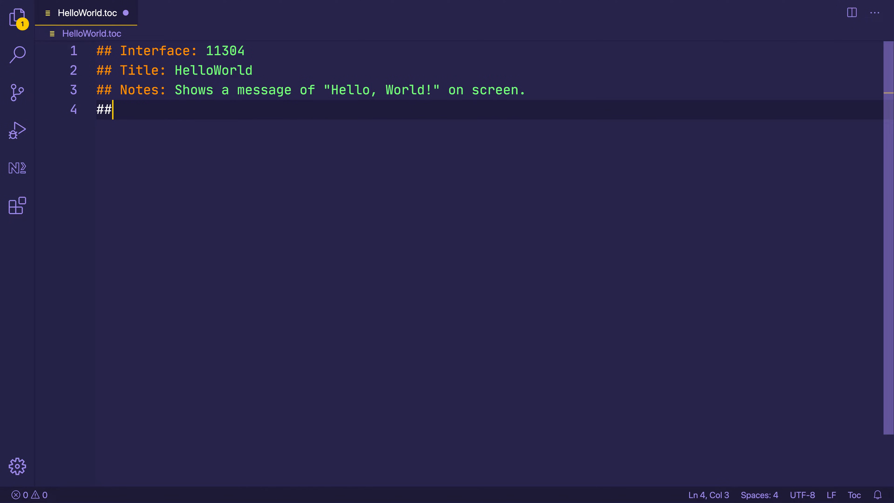
# Add Author: PaulHalliday and Version: 0.0.1 lines, leaving blank lines below.
pyautogui.write('Author: PaulH')
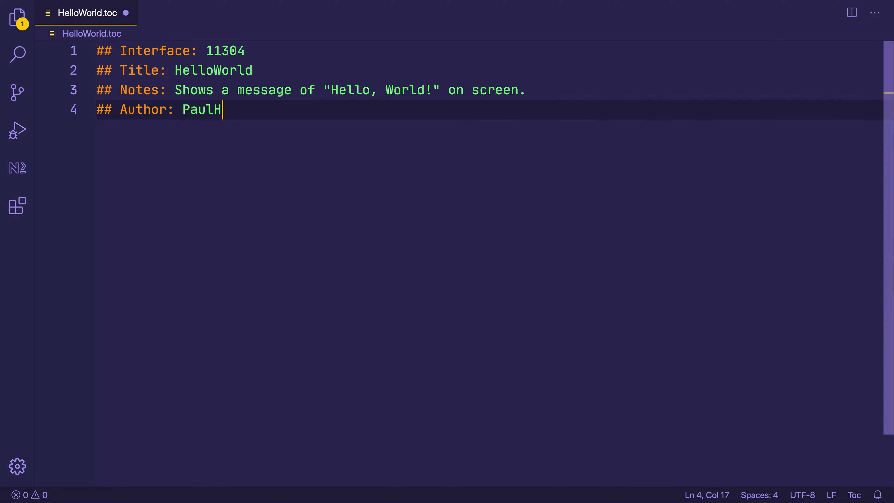
pyautogui.write('alliday')
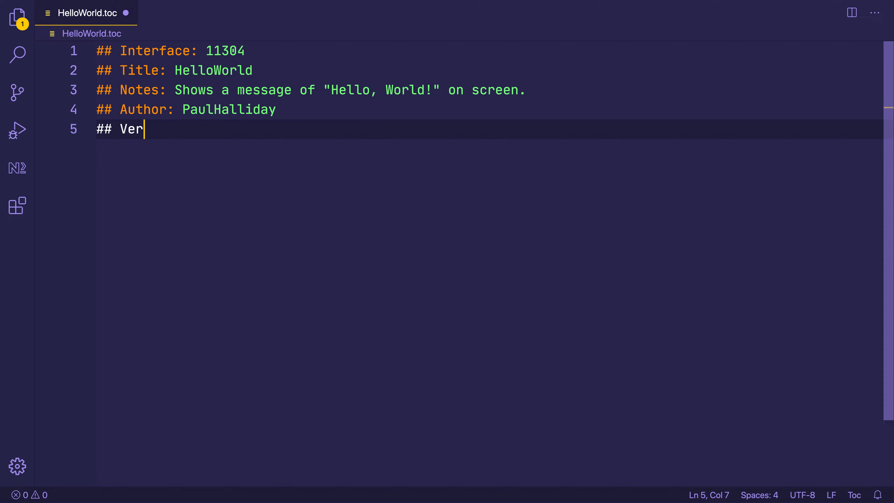
pyautogui.write('sion: 0.0.1')
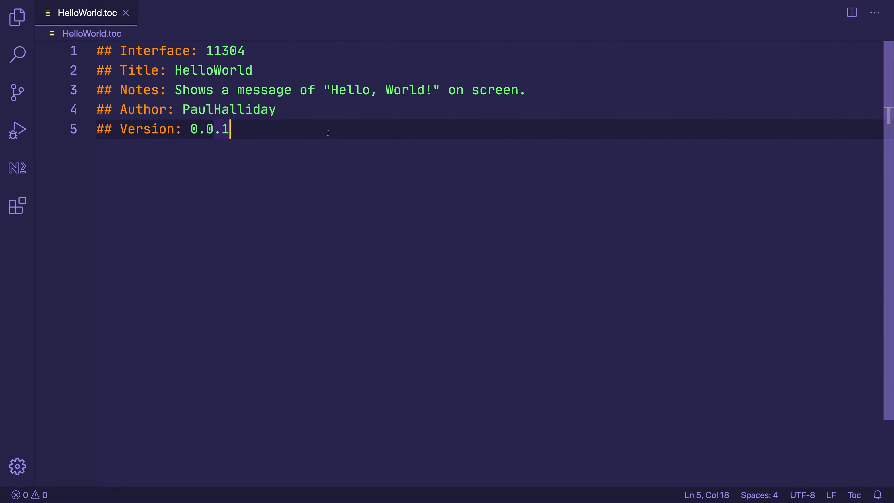
pyautogui.press('enter')
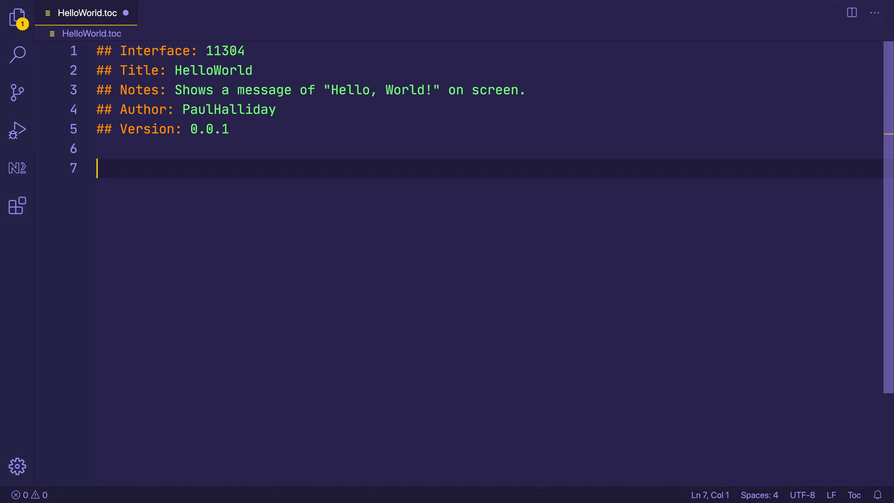
# List HelloWorld.lua as the addon's file on line 7 of the toc.
pyautogui.write('H')
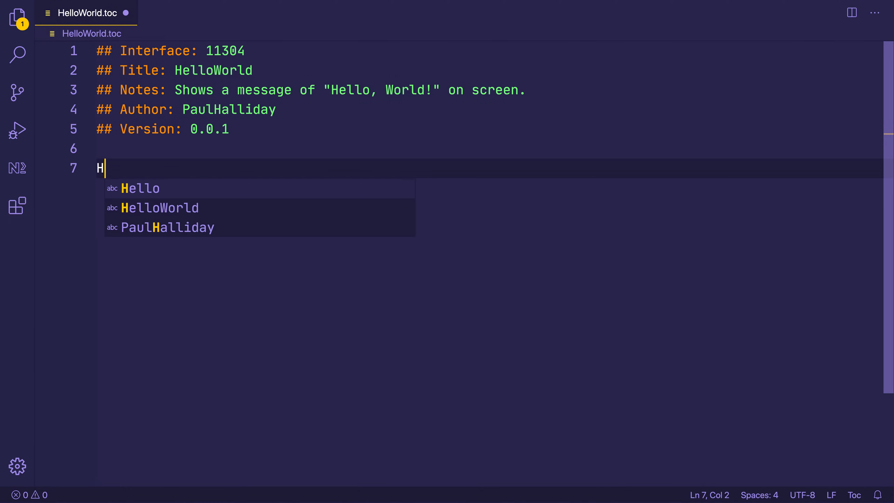
pyautogui.write('elloWorld.lua')
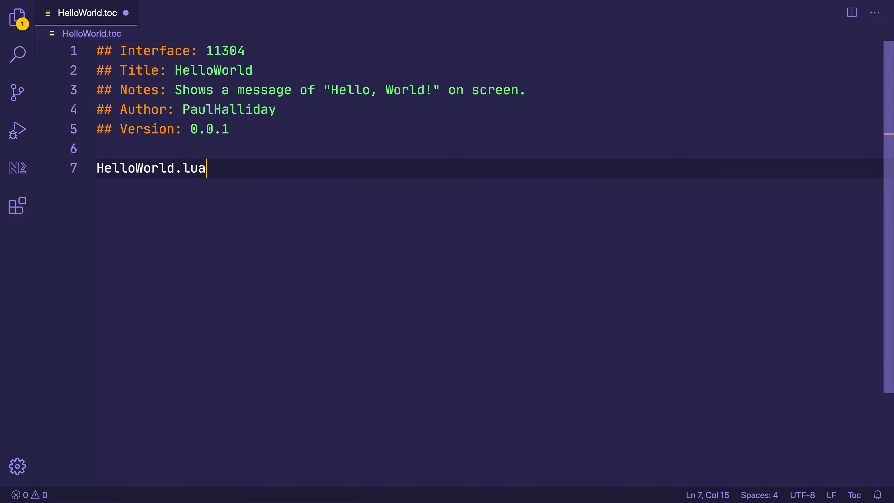
# Create a new HelloWorld.lua file in the HelloWorld folder via the Explorer.
pyautogui.click(17, 17)
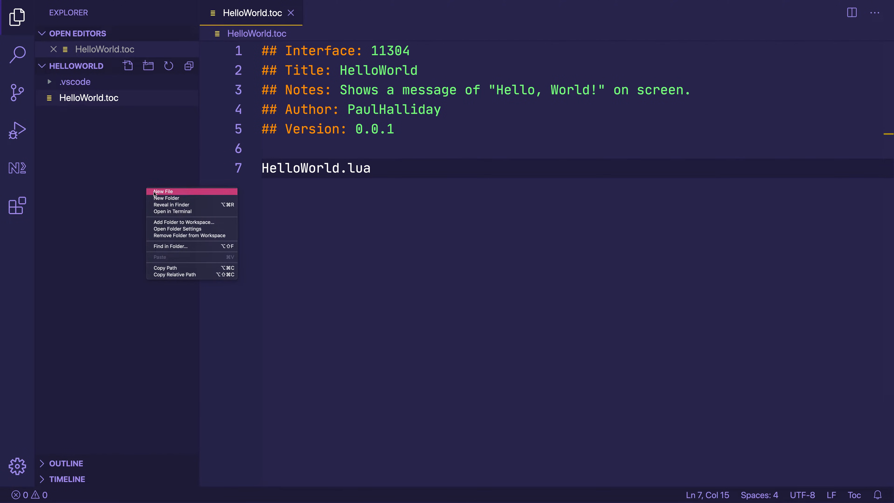
pyautogui.click(164, 192)
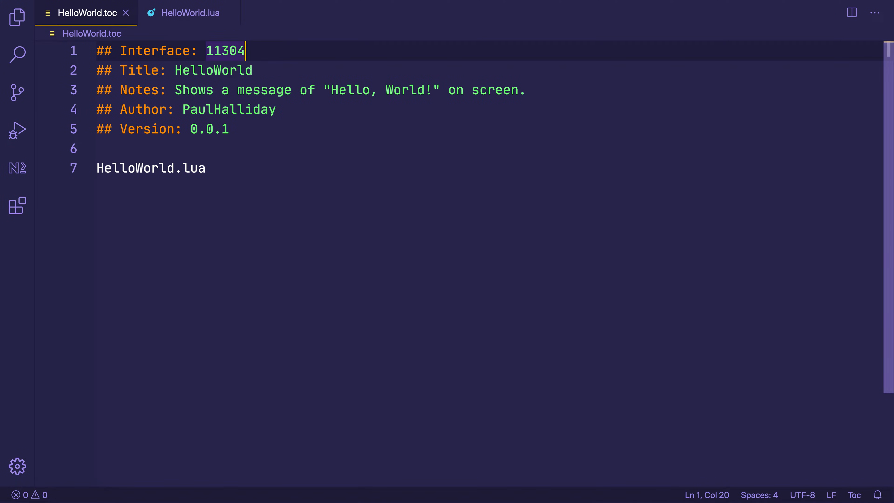
pyautogui.doubleClick(224, 51)
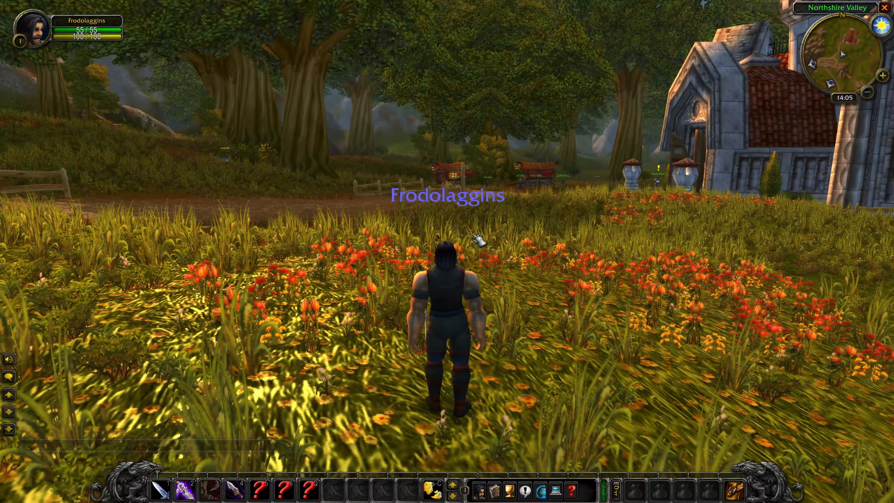
# Run /run print((select(4, GetBuildInfo()))); to print the client's interface version.
pyautogui.write('/run print((select(4, GetBuildInfo())));')
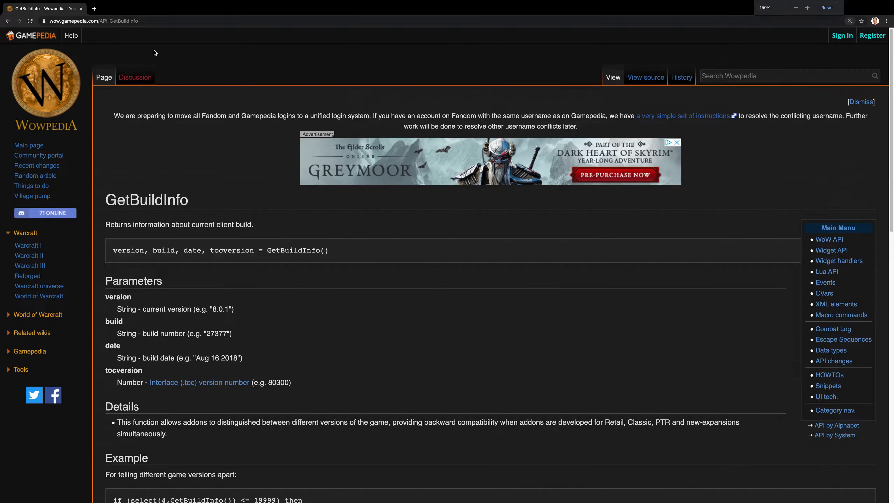
pyautogui.scroll(-3)
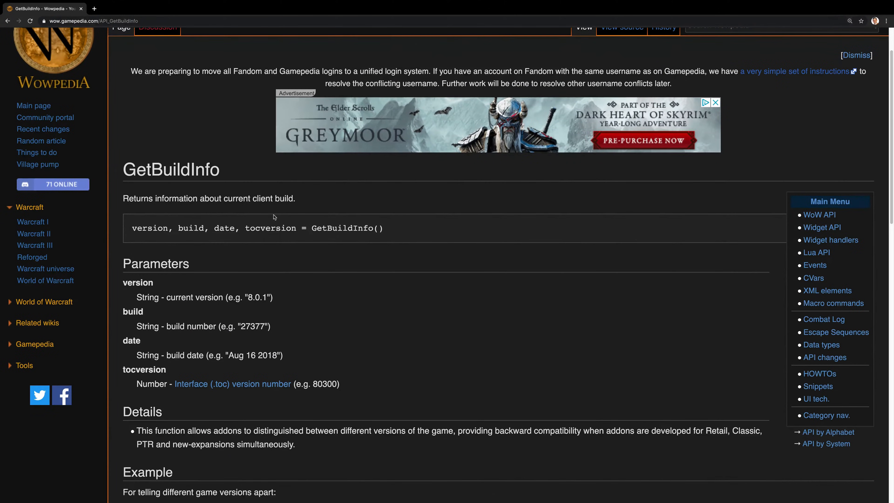
pyautogui.doubleClick(346, 229)
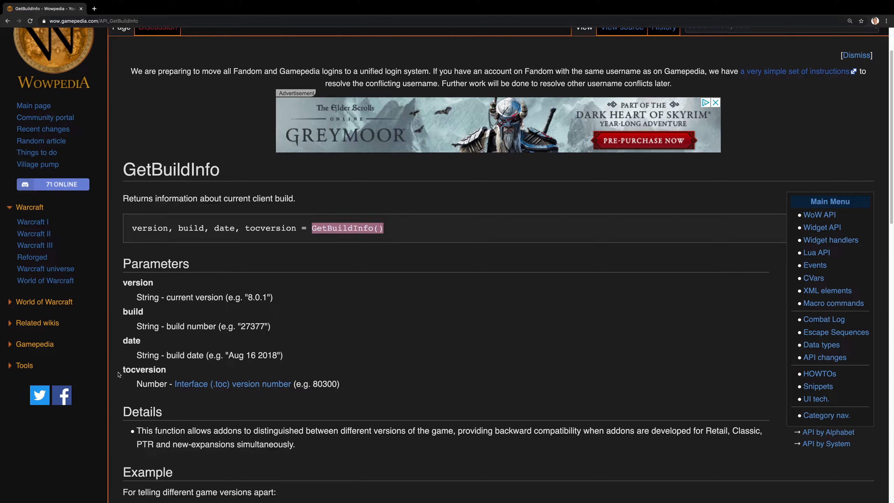
pyautogui.doubleClick(144, 376)
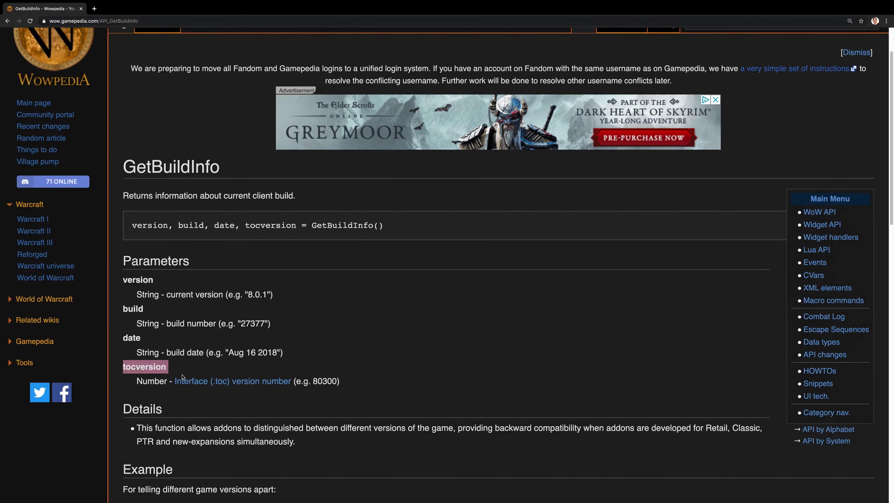
pyautogui.moveTo(232, 381)
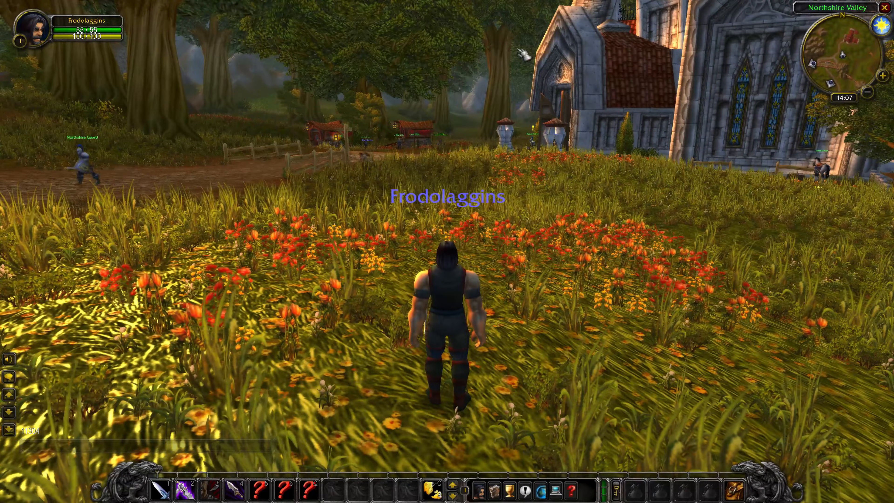
# Enable the HelloWorld addon, reload the UI and dismiss the Lua loading warning.
pyautogui.press('Escape')
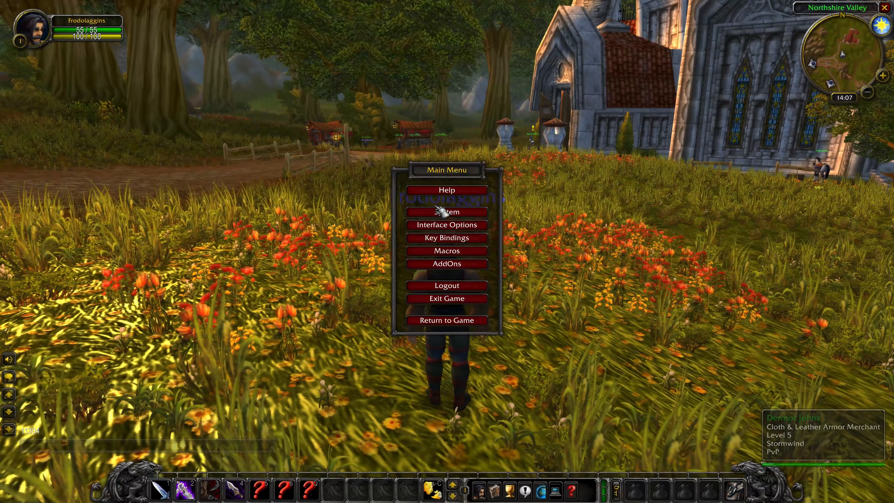
pyautogui.click(447, 263)
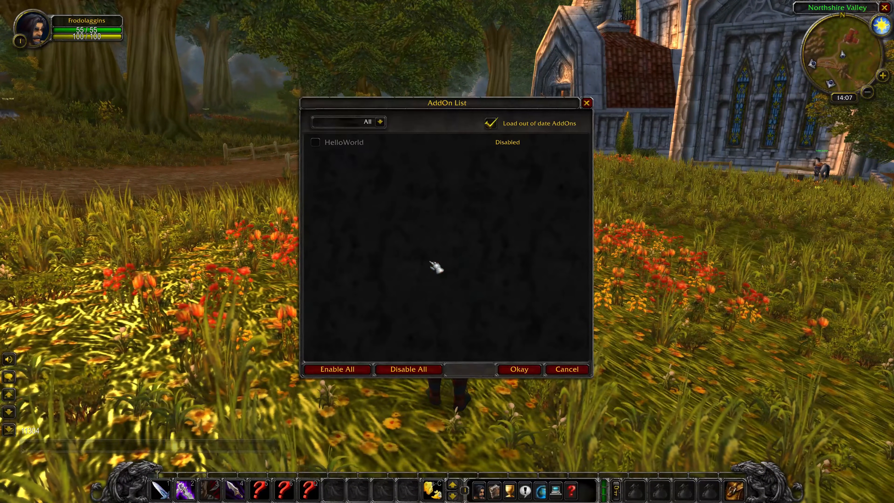
pyautogui.moveTo(343, 142)
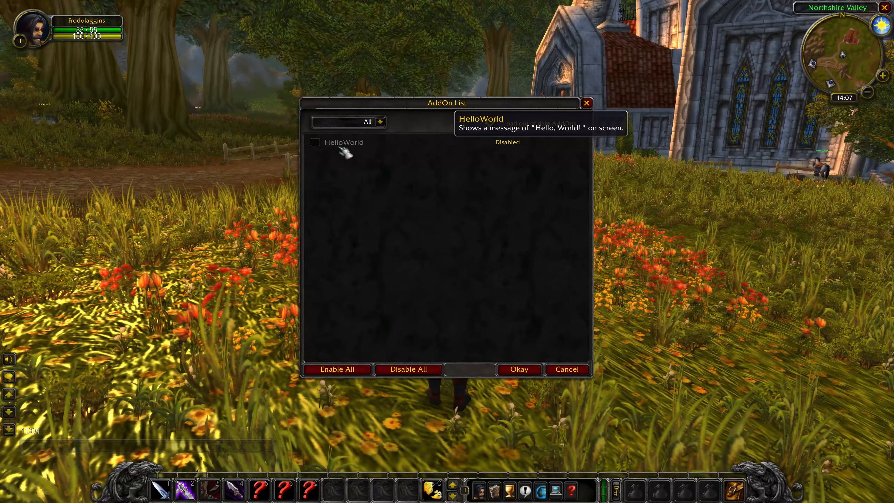
pyautogui.click(315, 142)
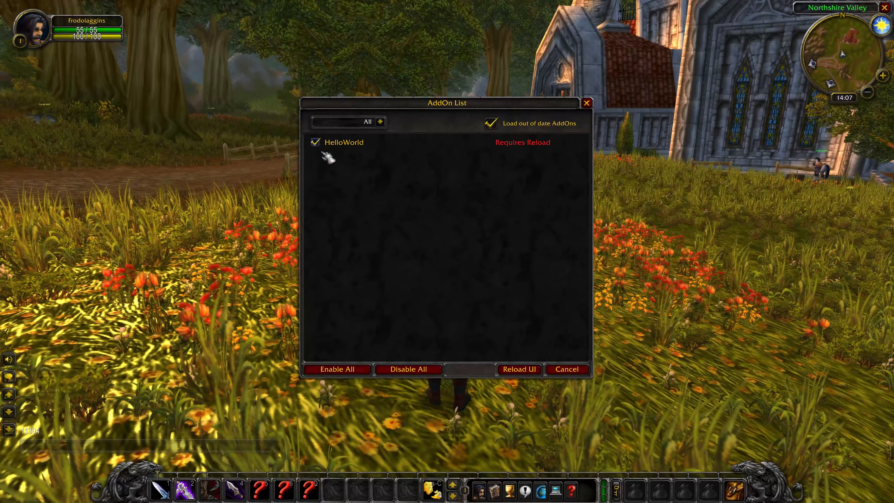
pyautogui.click(519, 369)
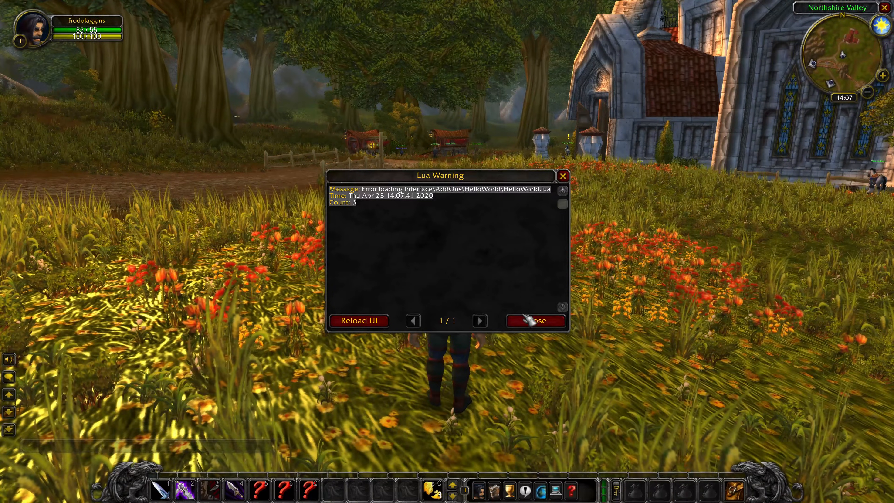
pyautogui.click(534, 320)
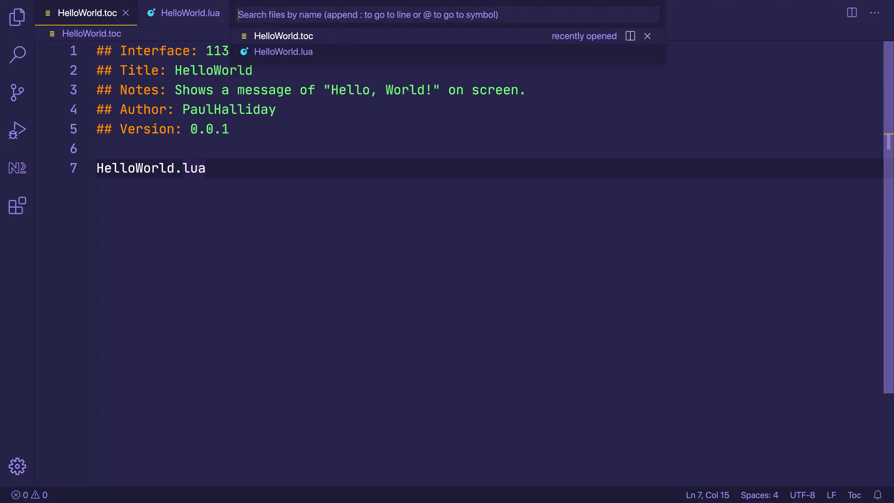
# Write message("Hello, World!") on line 1 of HelloWorld.lua.
pyautogui.click(282, 51)
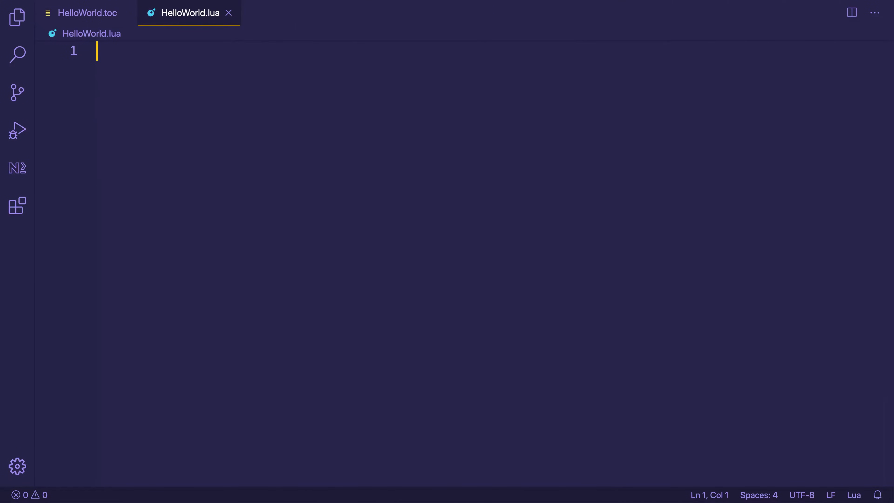
pyautogui.write('messa')
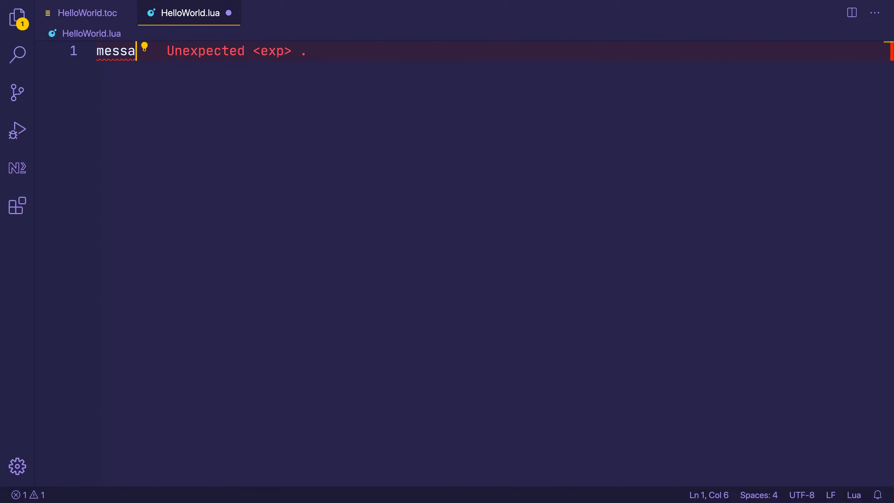
pyautogui.write('ge()')
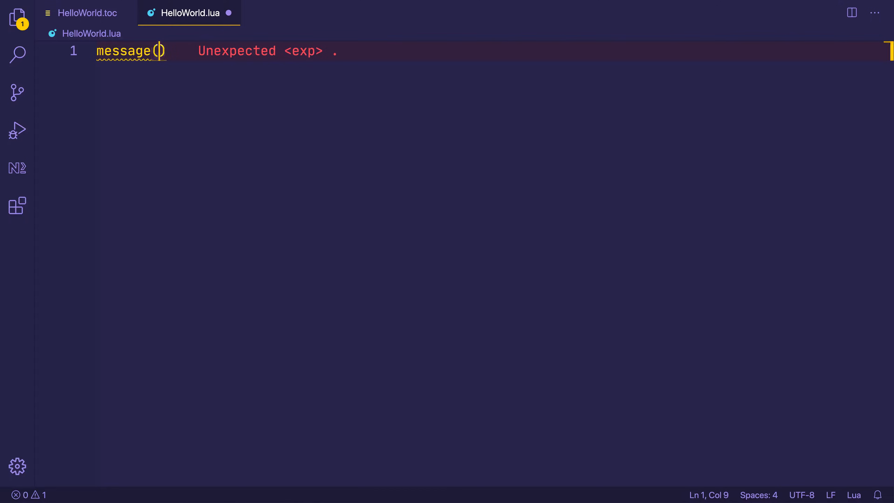
pyautogui.write('"Hello"')
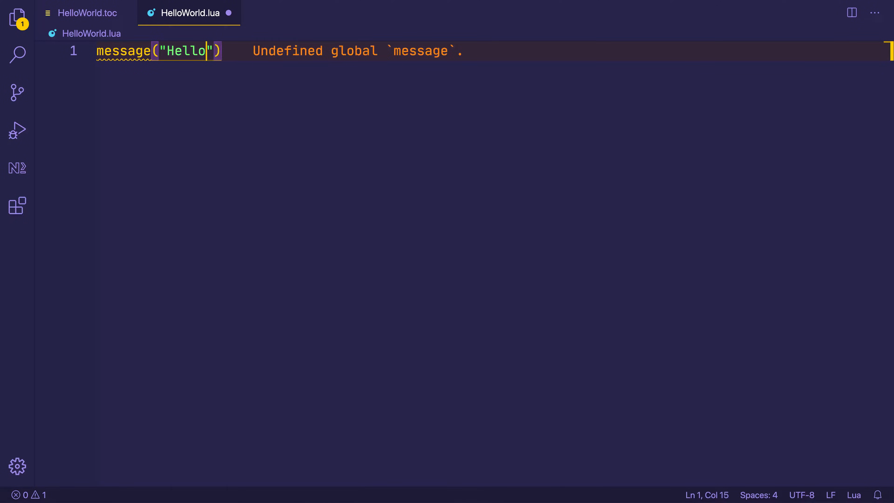
pyautogui.write(', World!')
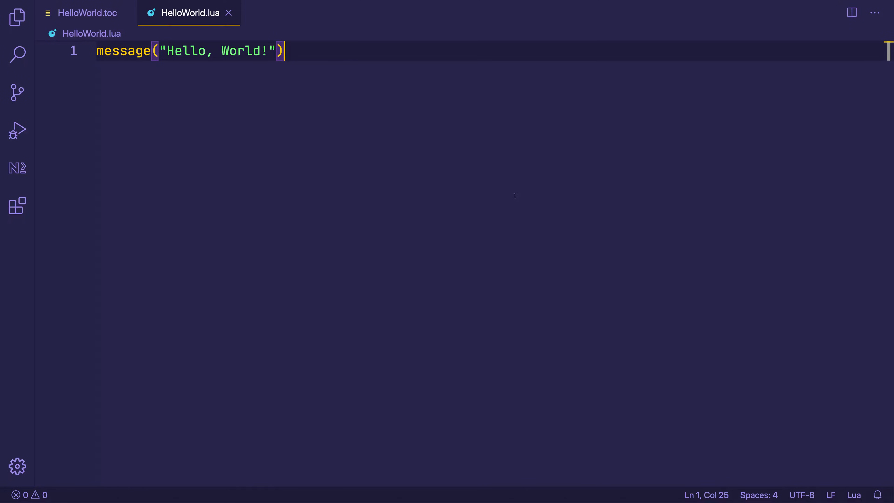
pyautogui.moveTo(197, 89)
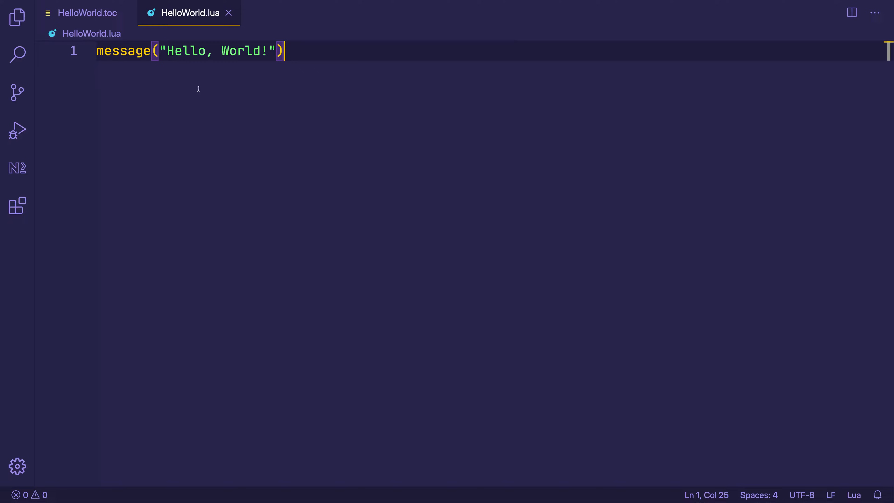
pyautogui.doubleClick(123, 50)
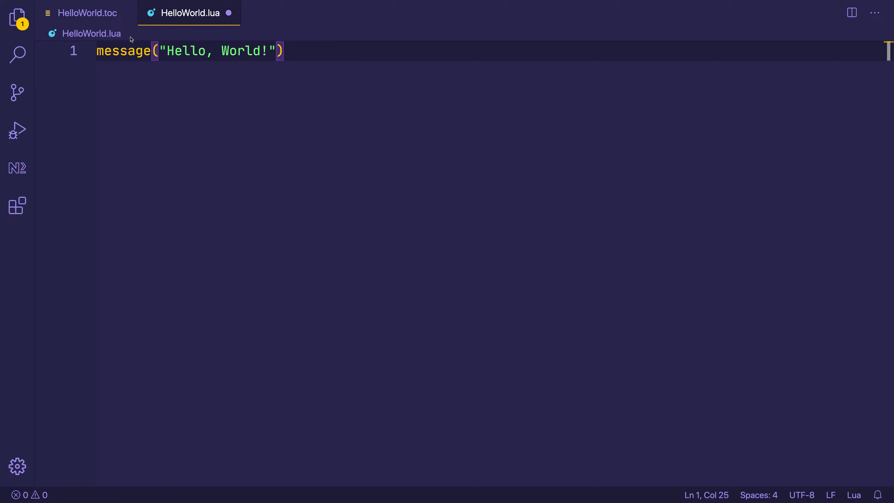
# Add blank lines above the message call and declare local name on line 2.
pyautogui.press('Enter')
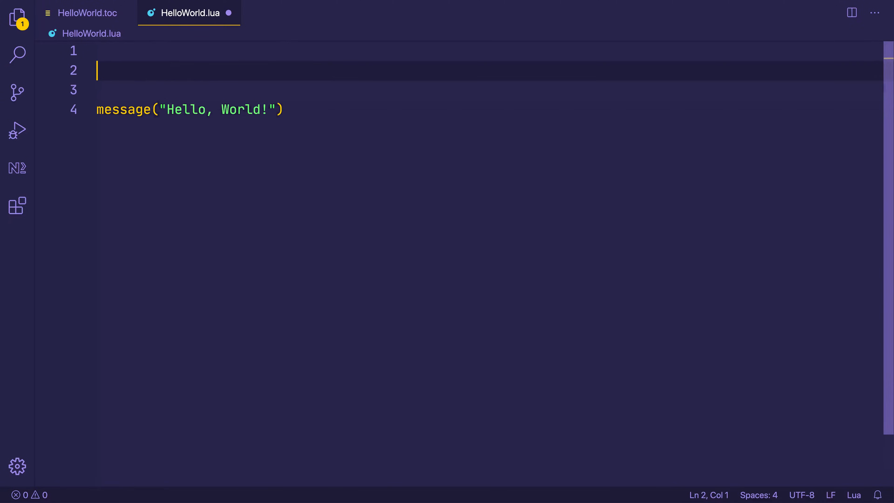
pyautogui.write('local name')
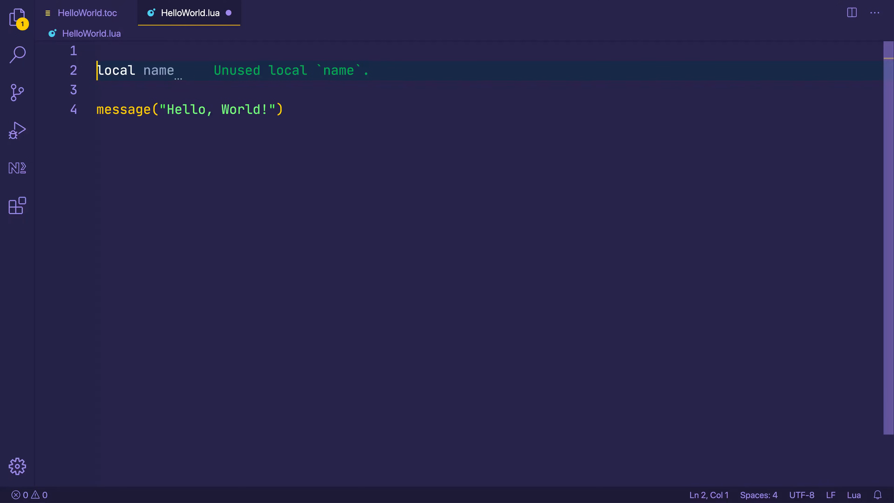
pyautogui.click(180, 70)
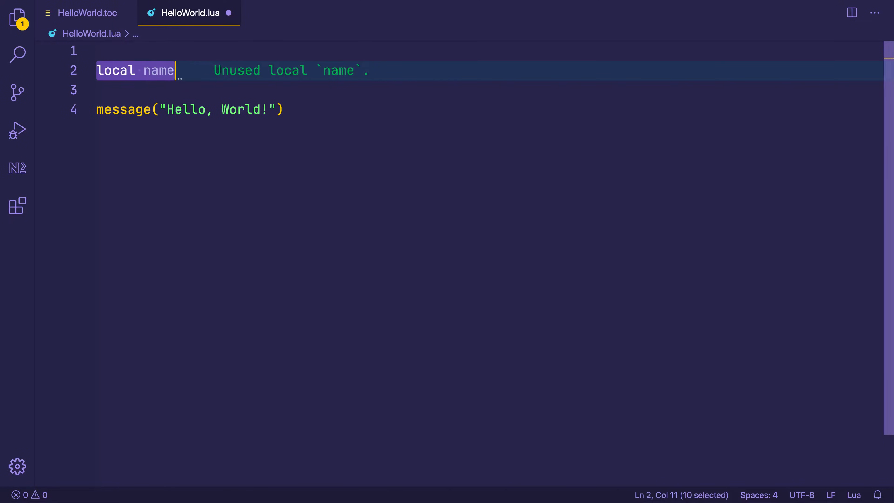
pyautogui.click(285, 110)
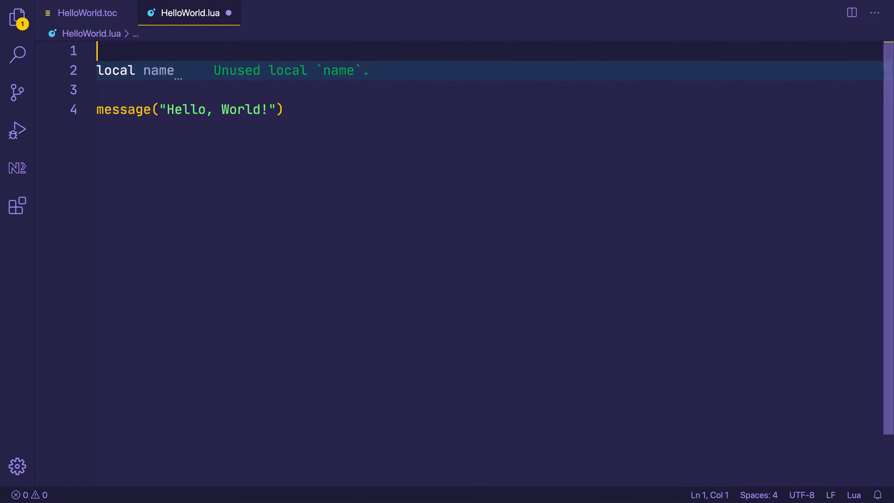
pyautogui.click(181, 71)
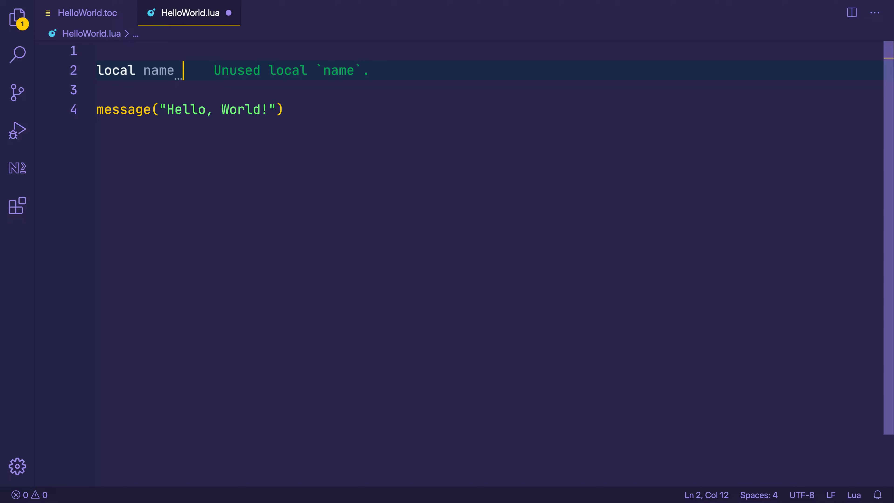
# Begin assigning name = UnitName("pla… with the player argument in progress.
pyautogui.write('=')
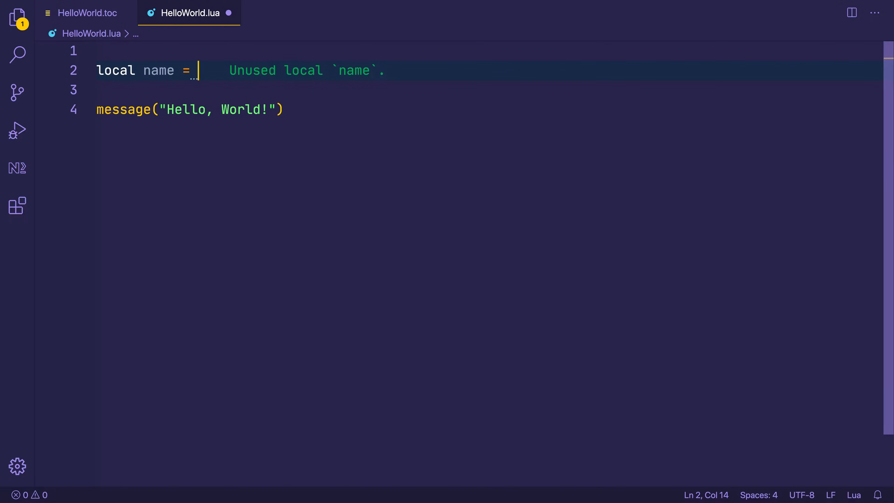
pyautogui.write('UnitName(')
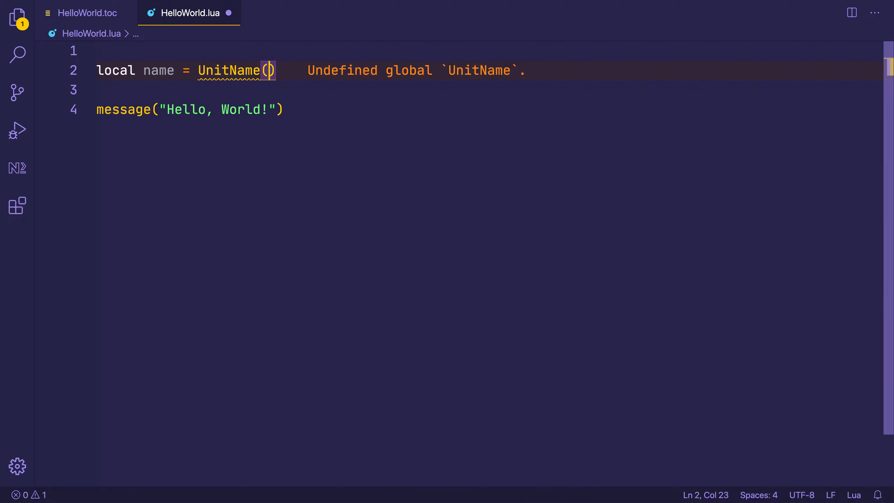
pyautogui.write('"pla')
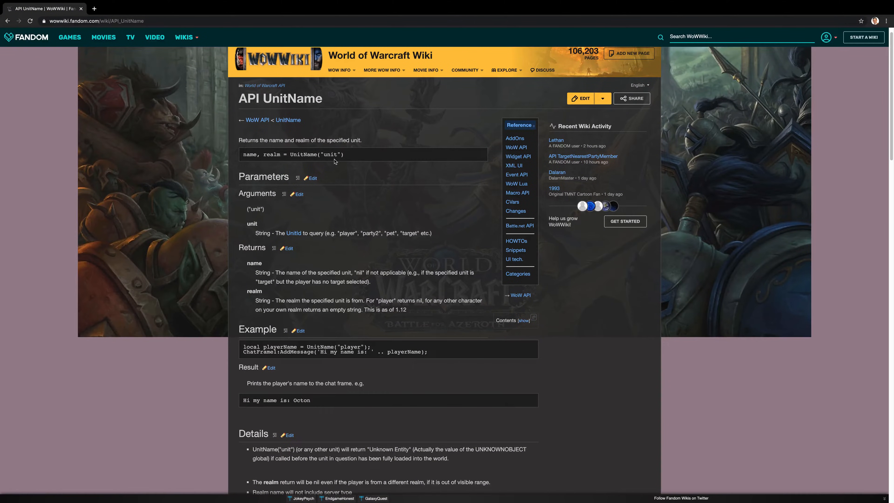
# From the WoWWiki UnitName page, follow the UnitId link to the unit token reference.
pyautogui.doubleClick(315, 155)
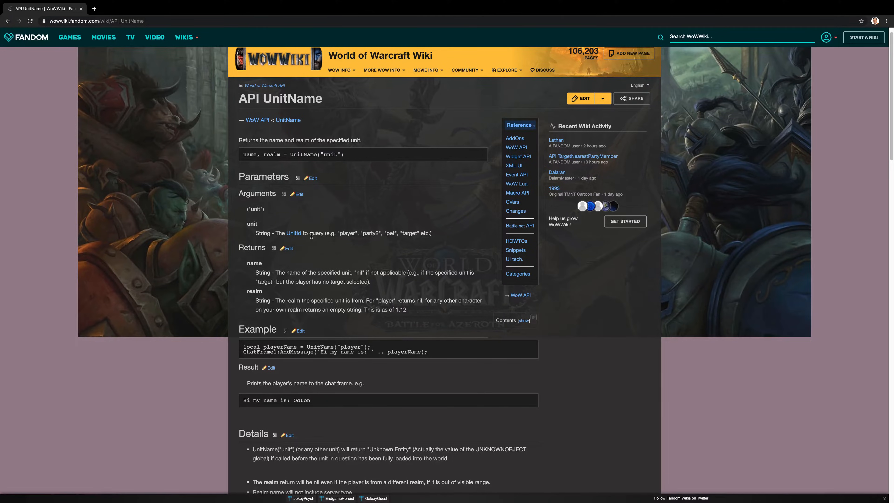
pyautogui.moveTo(294, 233)
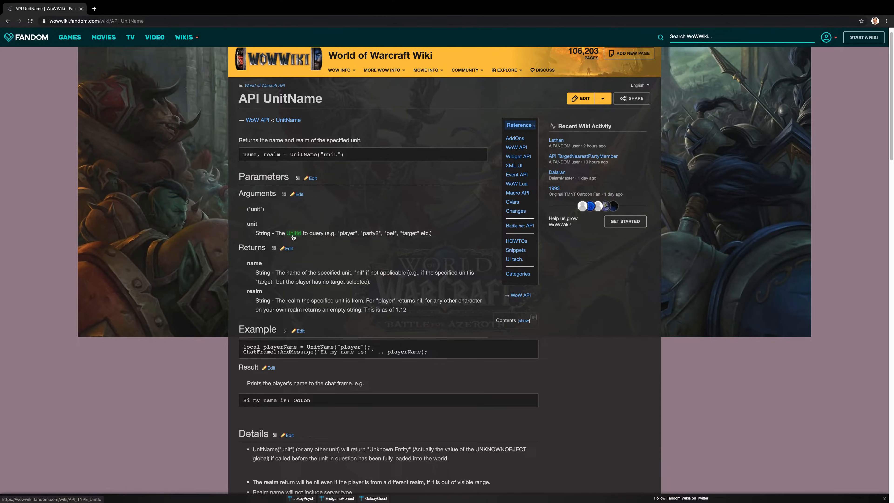
pyautogui.moveTo(407, 240)
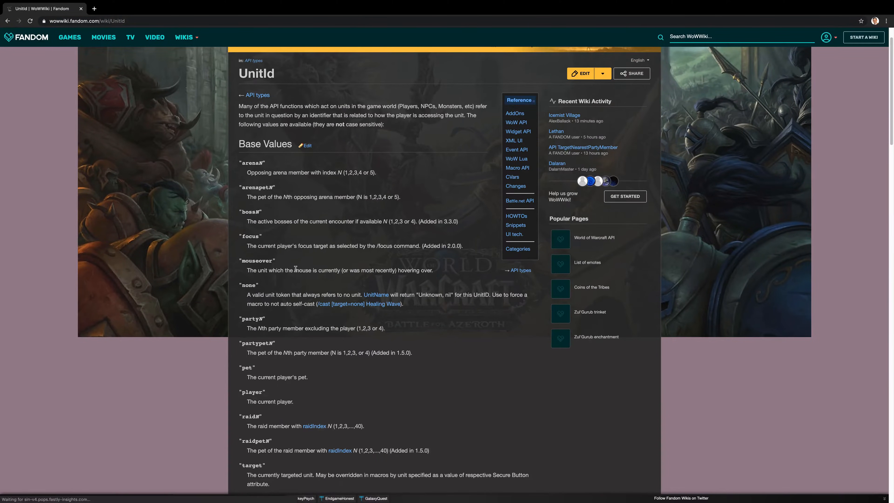
pyautogui.moveTo(33, 55)
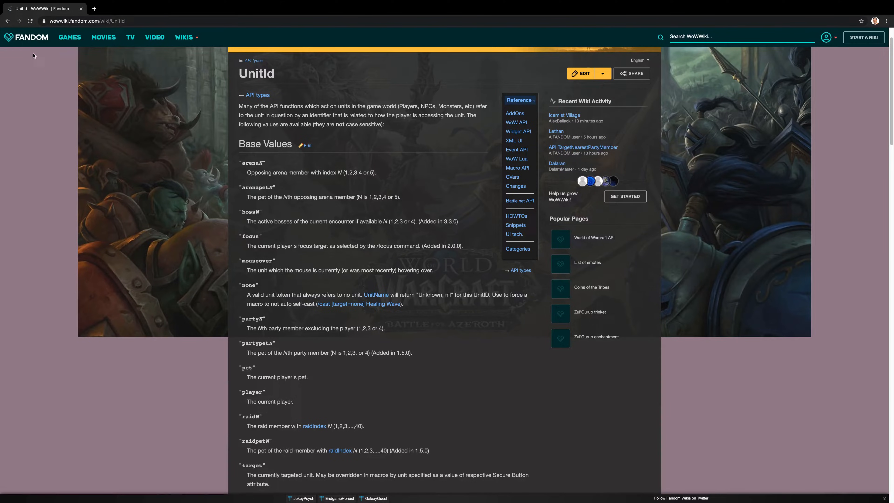
pyautogui.click(375, 295)
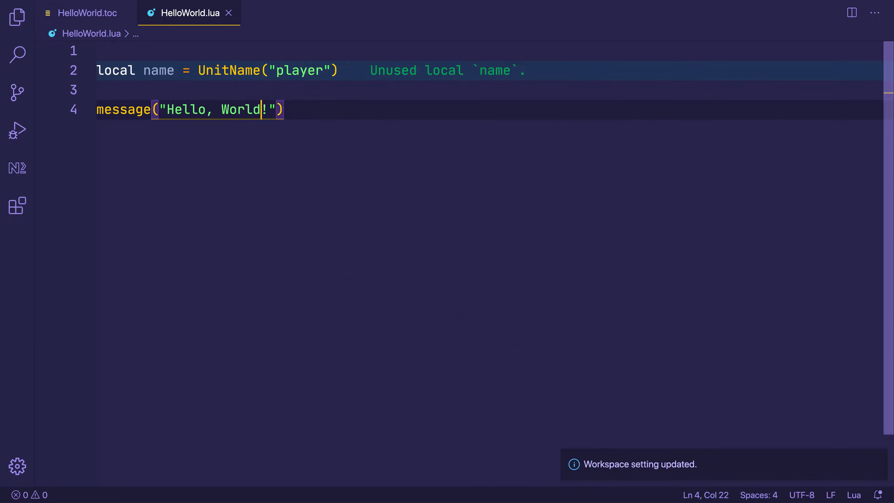
# Change the greeting to "Hello, " .. name .. "!" and add a -- Hello, Frodolaggins comment.
pyautogui.doubleClick(241, 109)
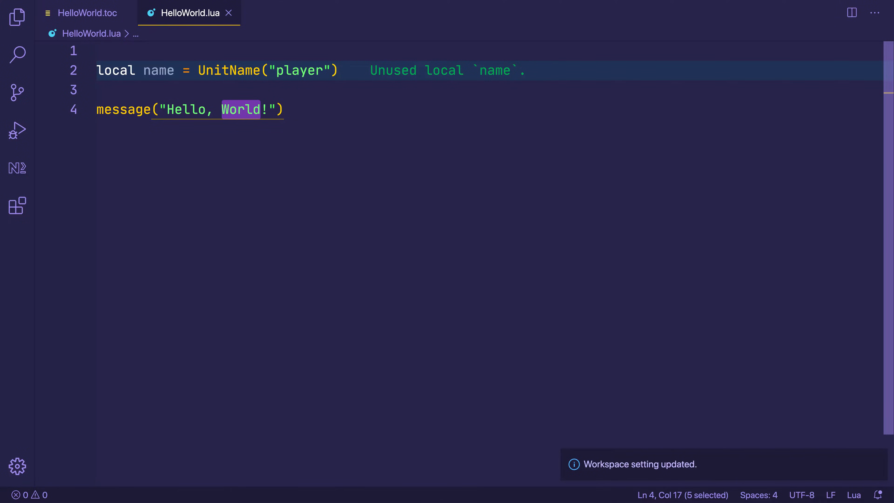
pyautogui.press('Delete')
pyautogui.write(' ..')
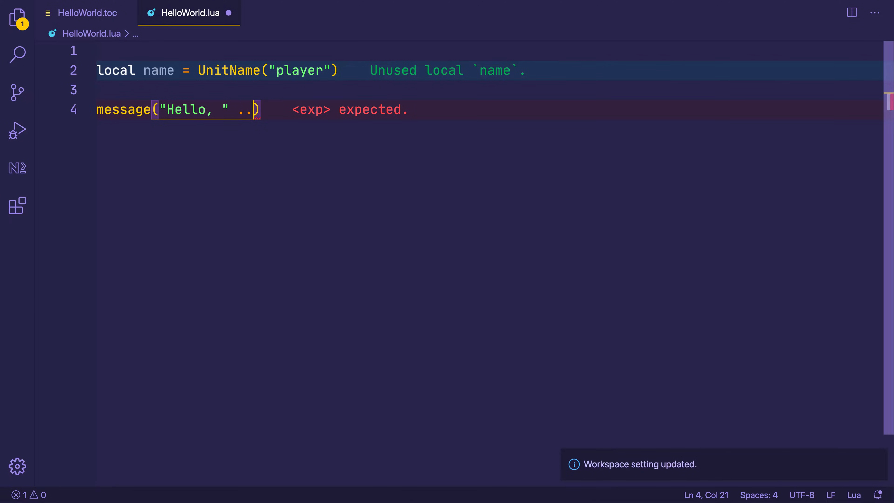
pyautogui.write('name ..')
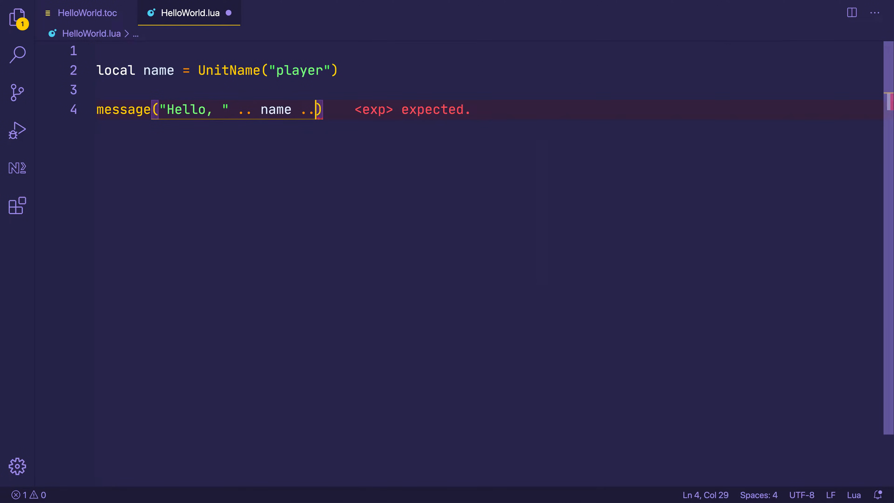
pyautogui.write('"!"')
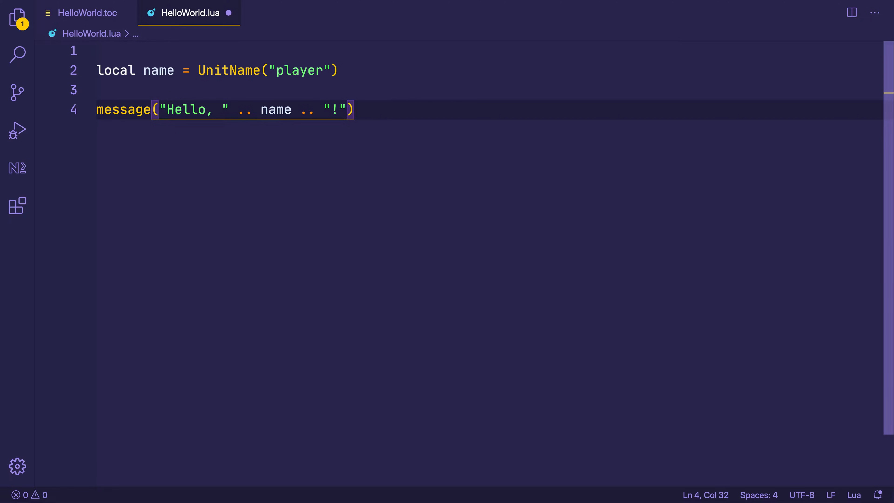
pyautogui.write('-- Hell')
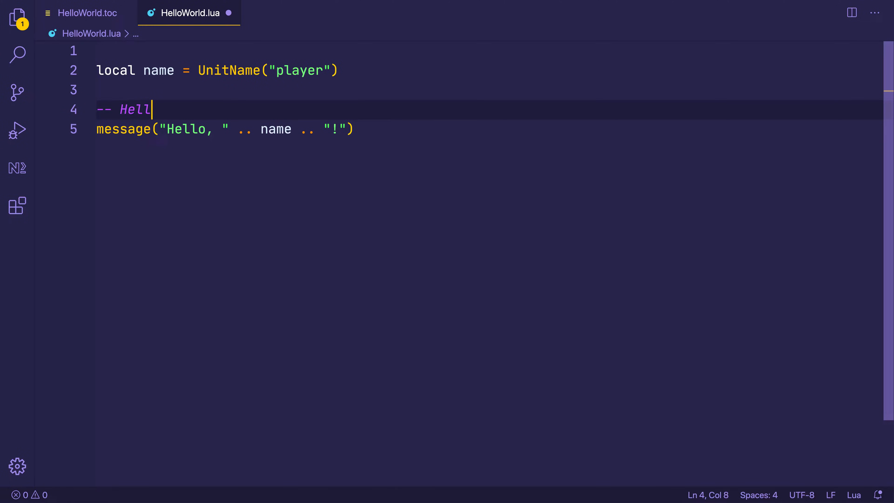
pyautogui.write('o, Frodolaggins')
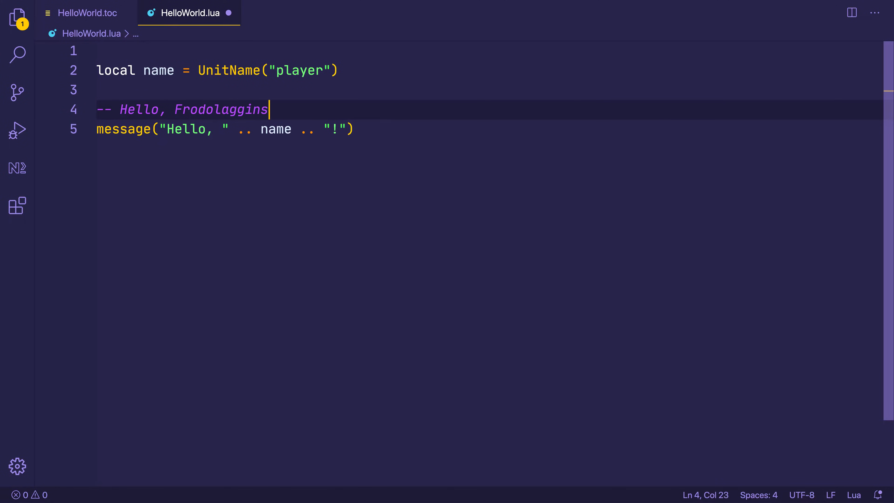
# Replace Frodolaggins in the comment with {name}, then dismiss the in-game greeting popup.
pyautogui.doubleClick(222, 109)
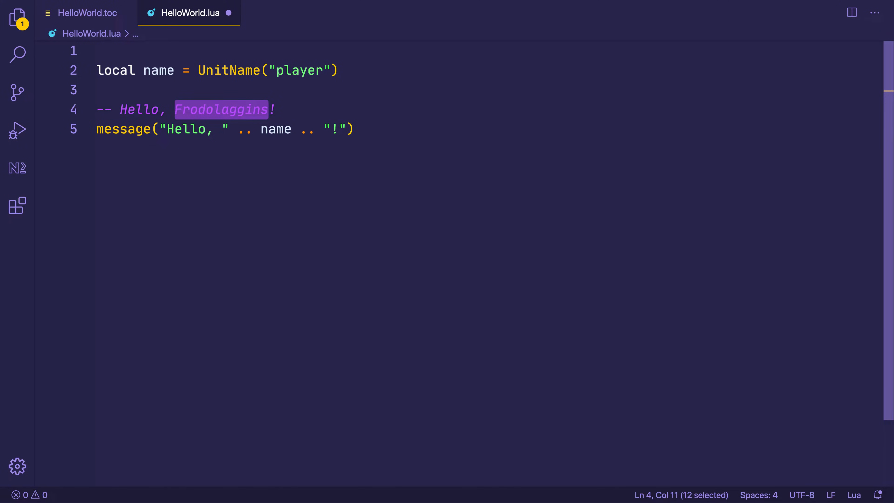
pyautogui.write('{nam}')
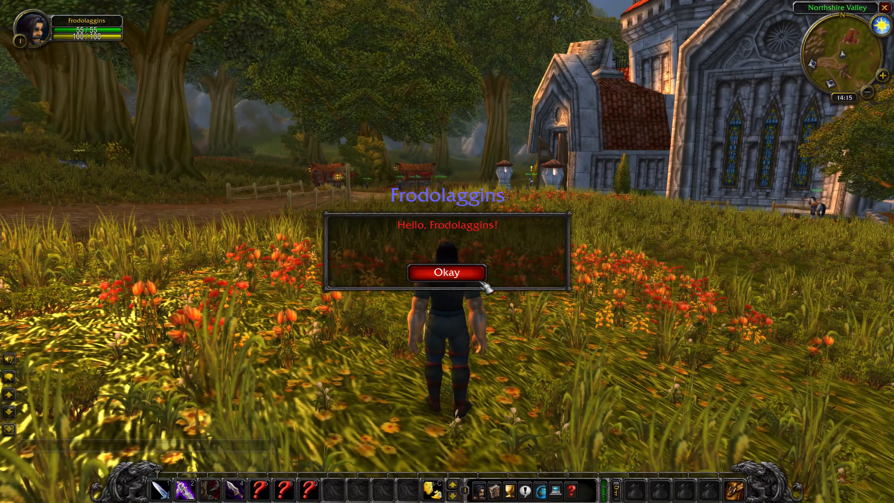
pyautogui.click(446, 271)
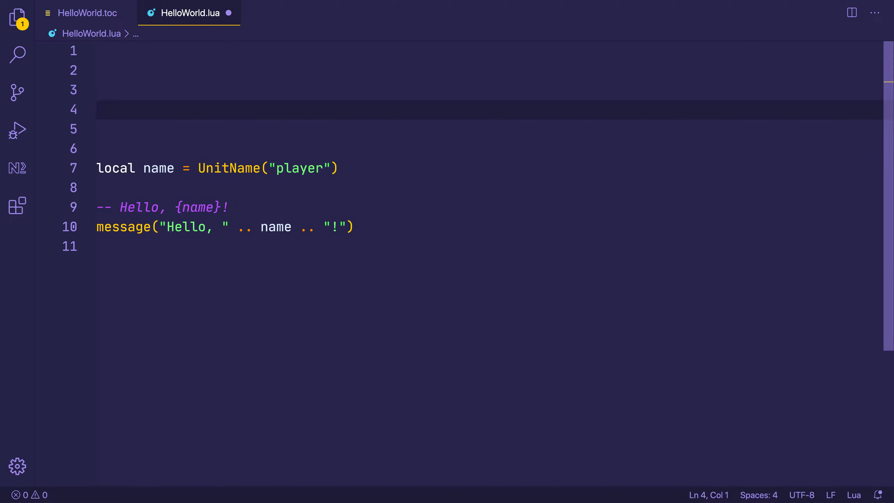
# Define local function HelloWorldHandler(name) with -- /helloworld Paul and -- name === paul comments, selecting the greeting lines.
pyautogui.write('local function Hell')
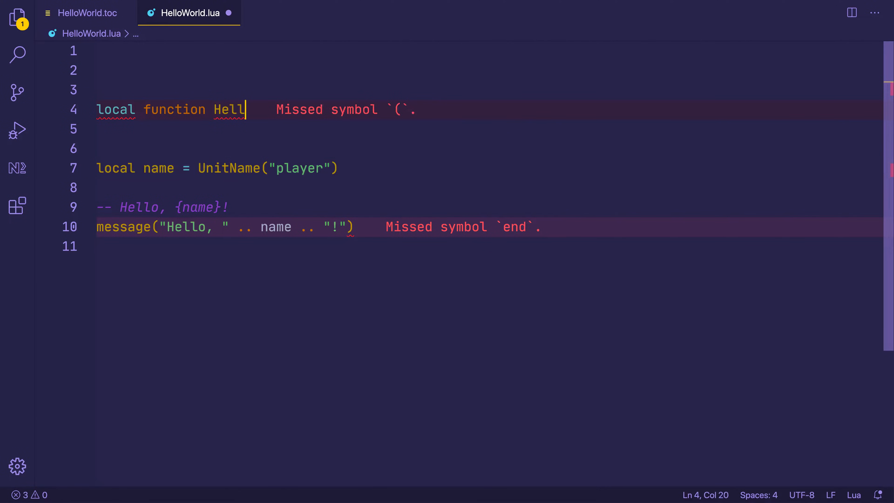
pyautogui.write('oWorldHandler(name')
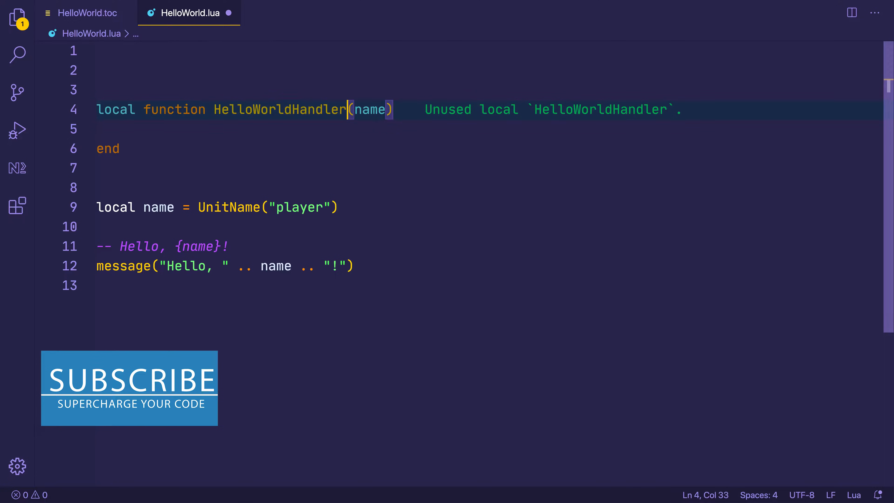
pyautogui.press('Enter')
pyautogui.write('-- /')
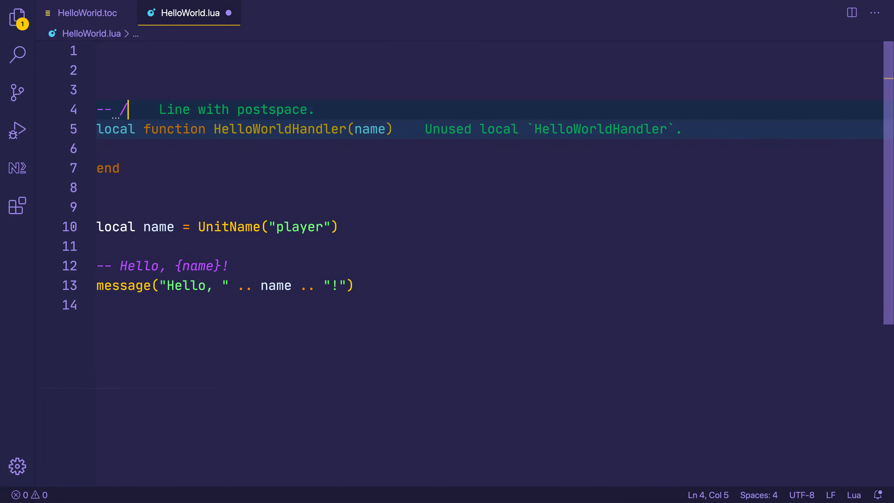
pyautogui.write('helloworld')
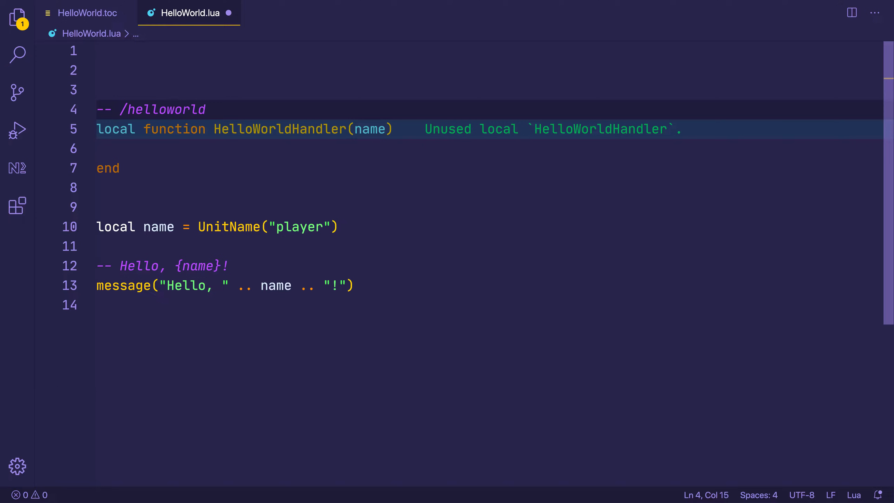
pyautogui.write('Paul')
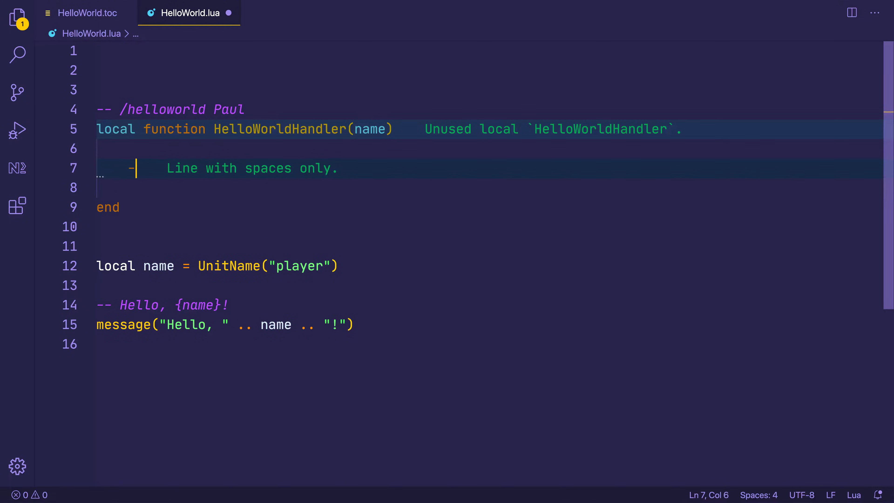
pyautogui.write('- name = paul')
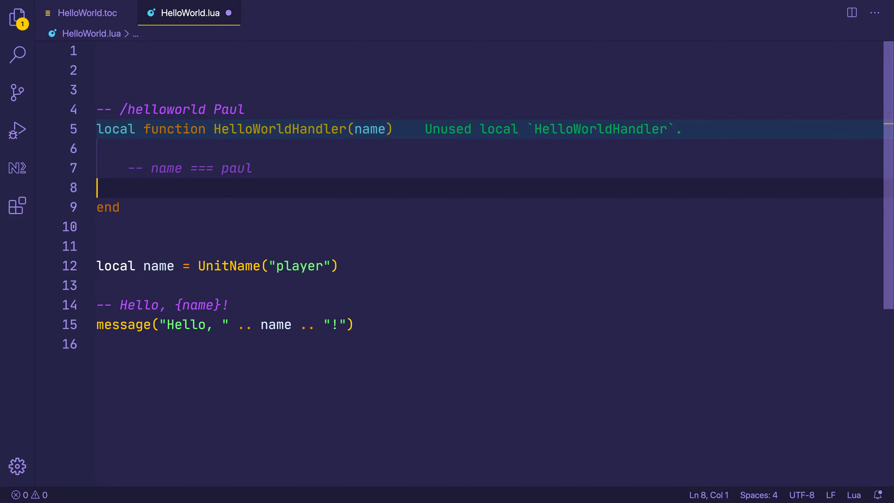
pyautogui.moveTo(98, 304); pyautogui.dragTo(353, 325)
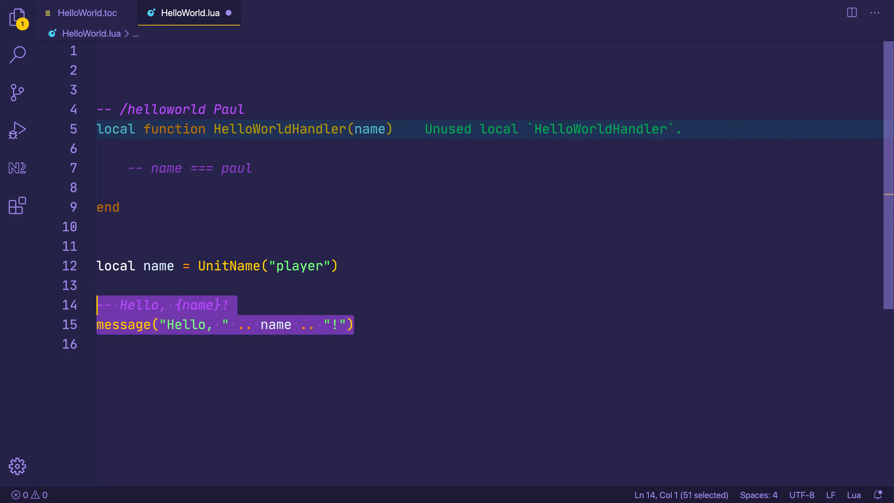
# Move the greeting into HelloWorldHandler and add SLASH_HELLO1 = "/helloworld" above it.
pyautogui.press('Delete')
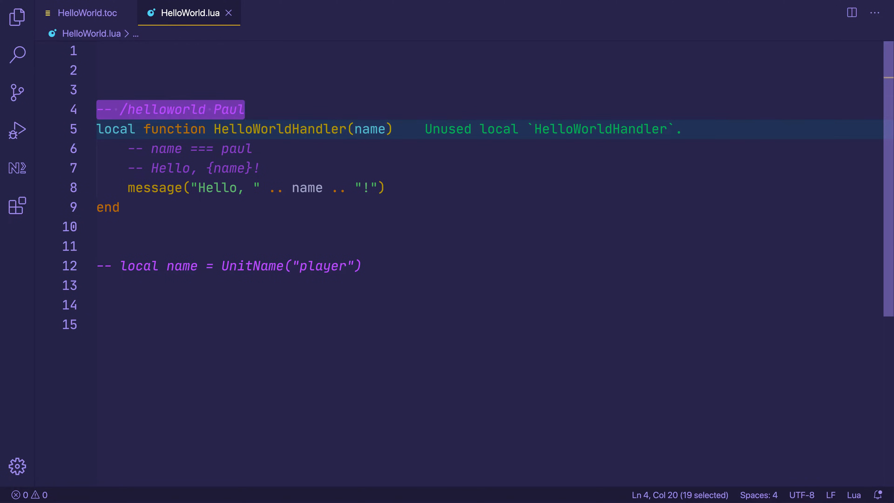
pyautogui.write('SLASH_')
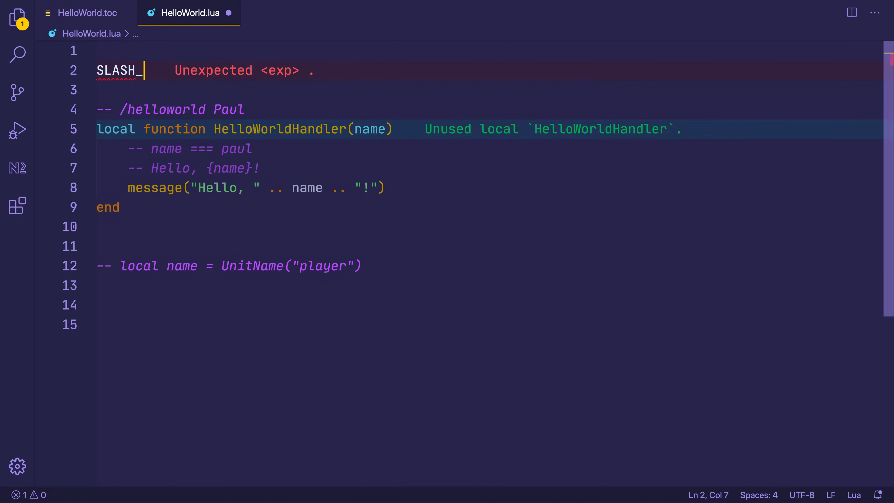
pyautogui.write('H')
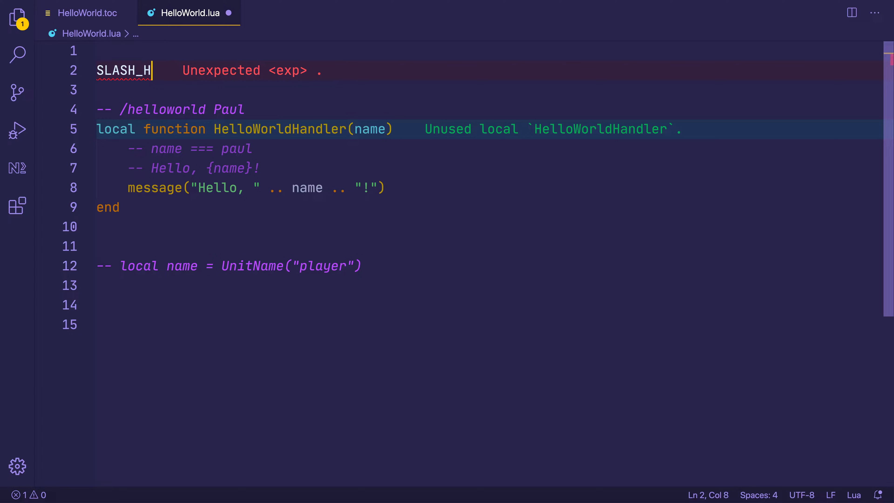
pyautogui.write('ELLO1 =')
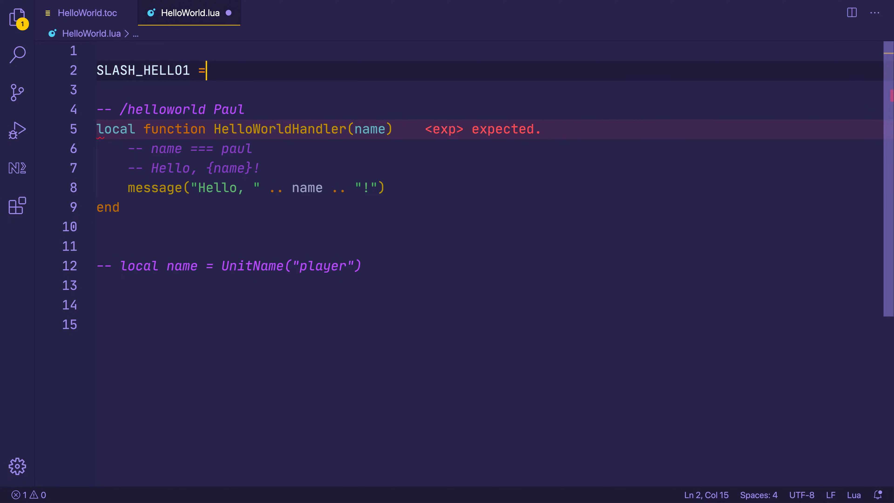
pyautogui.write('"/he')
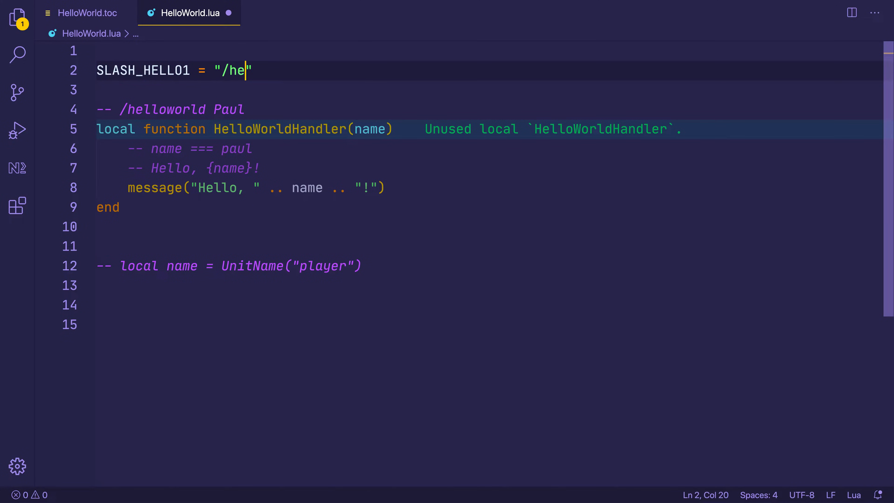
pyautogui.write('lloworld')
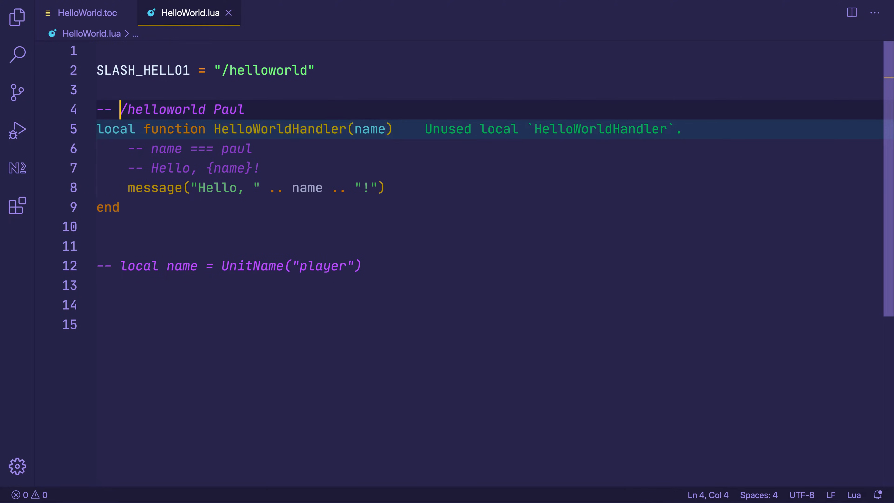
pyautogui.doubleClick(229, 109)
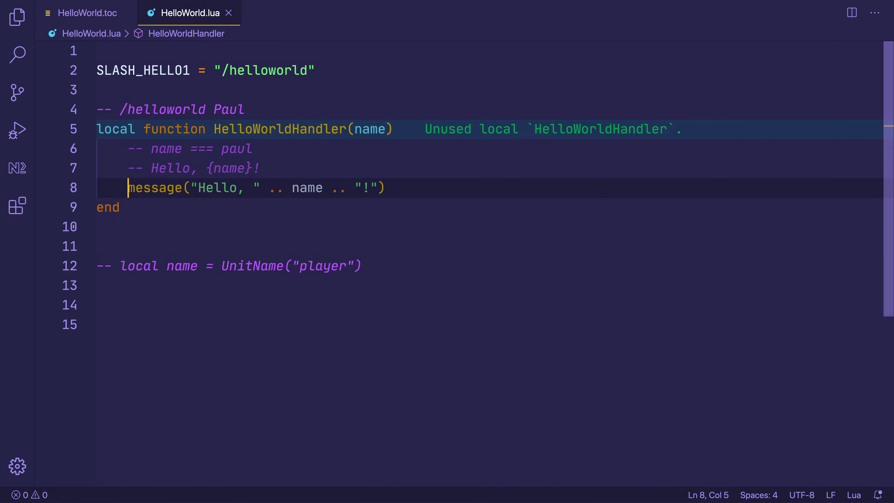
pyautogui.doubleClick(217, 188)
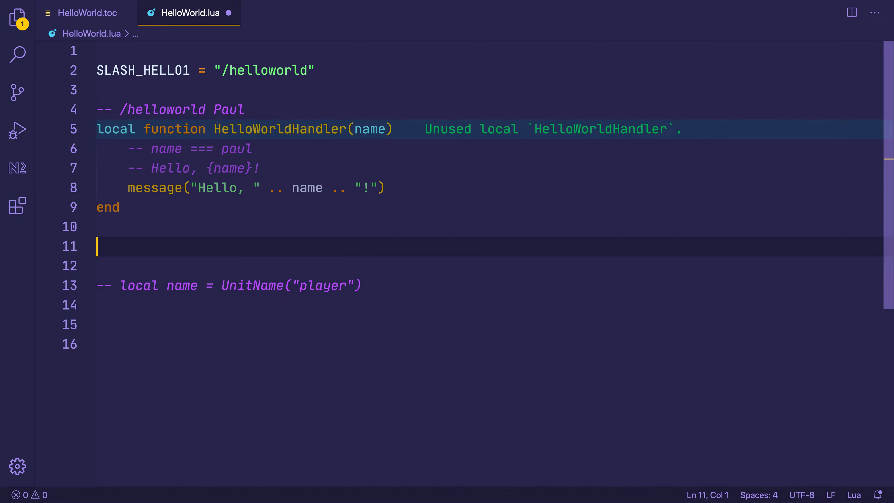
# Register SlashCmdList["HELLO"] = HelloWorldHandler, add SLASH_HELLO2 = "/hellow", and save.
pyautogui.write('SlashC')
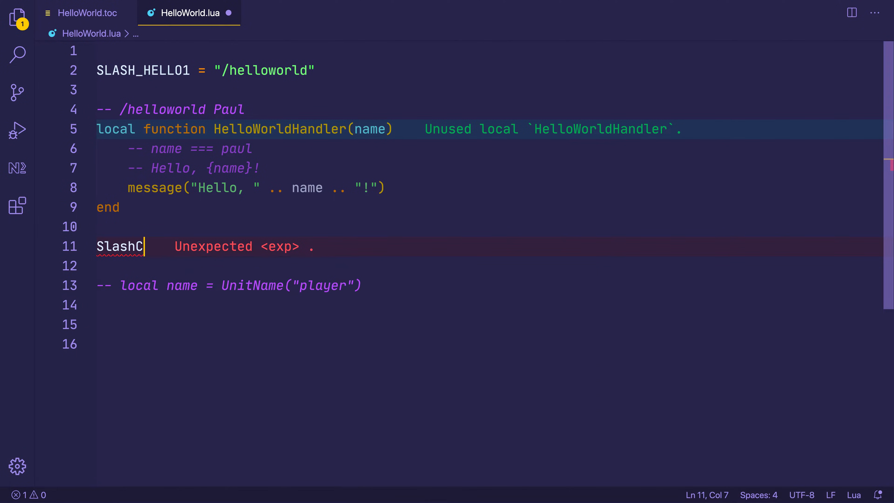
pyautogui.write('mdList[')
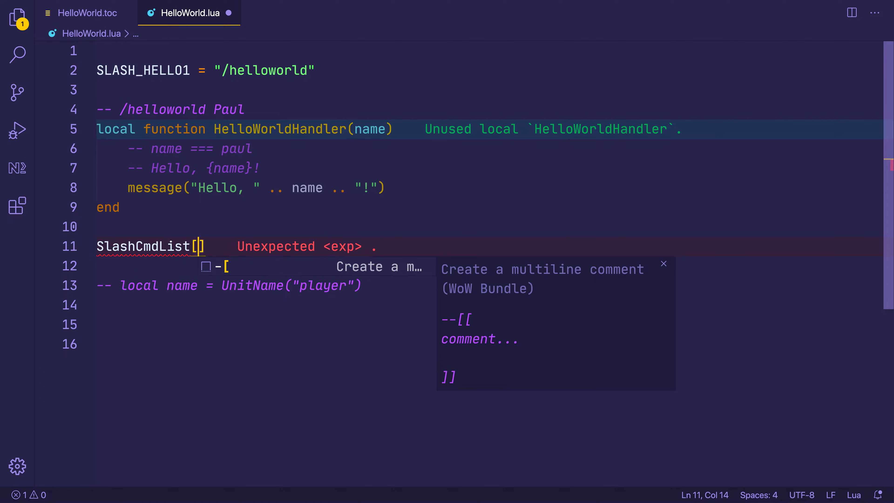
pyautogui.write('"HELLO"')
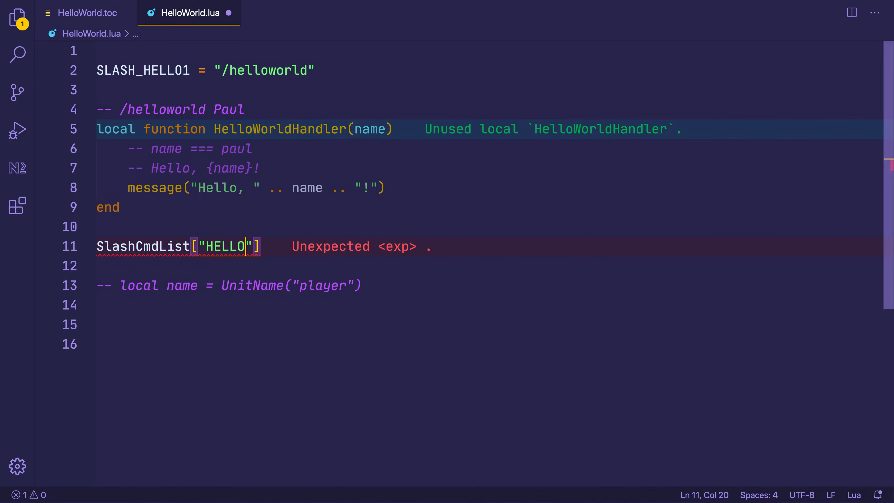
pyautogui.click(147, 70)
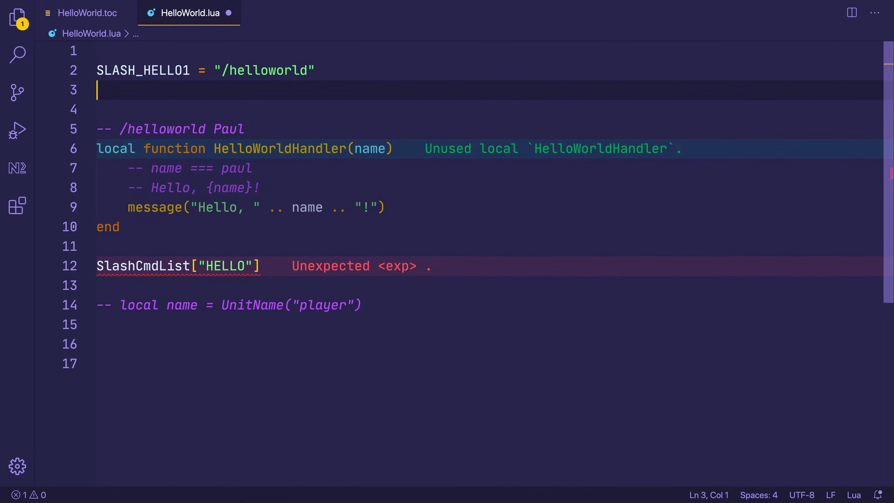
pyautogui.write('SLASH_HELLO2')
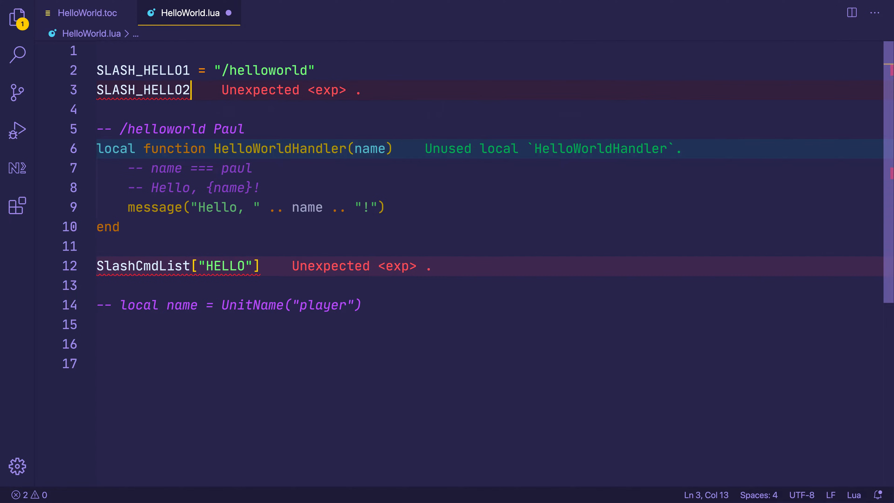
pyautogui.write('= "/hellow"')
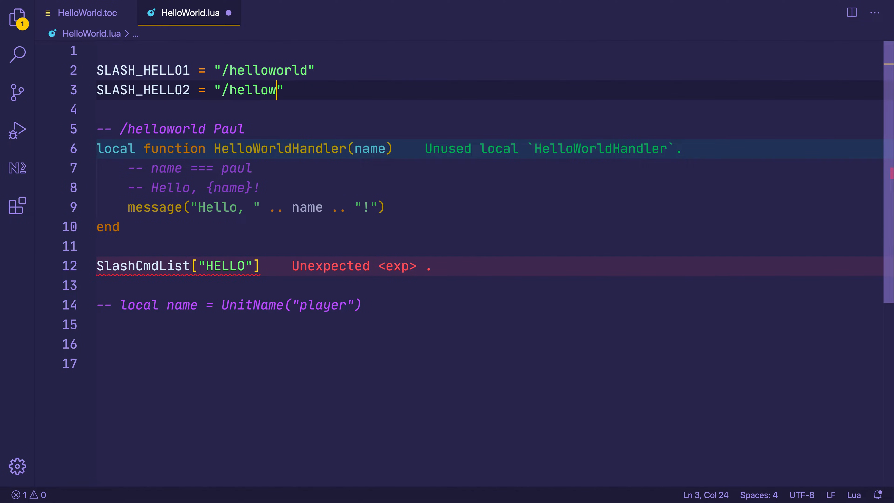
pyautogui.click(277, 149)
pyautogui.write(' =')
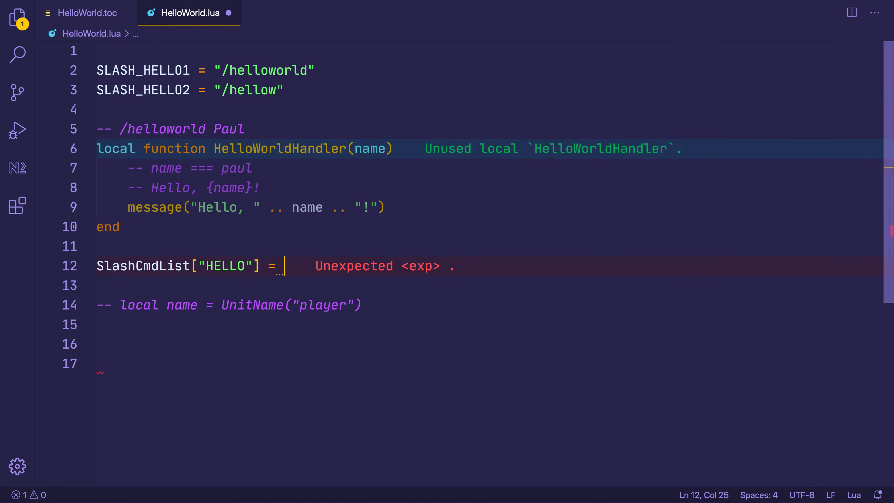
pyautogui.write('HelloWorldHandler;')
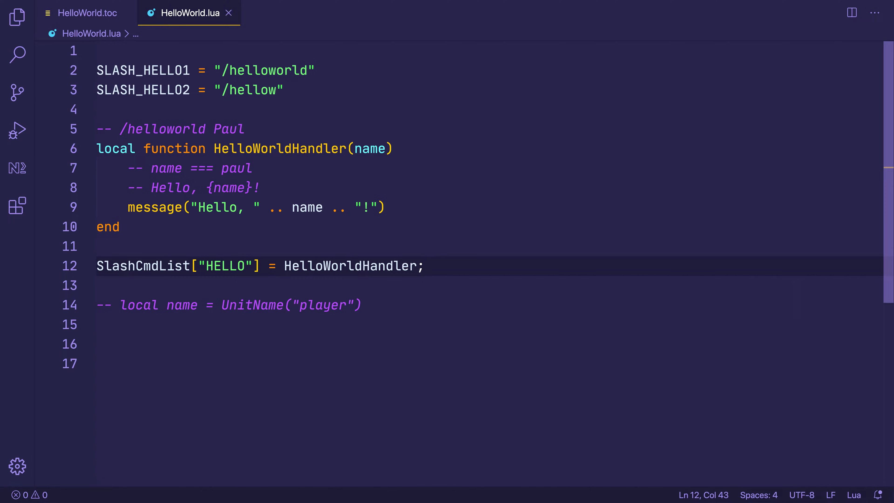
pyautogui.press('Backspace')
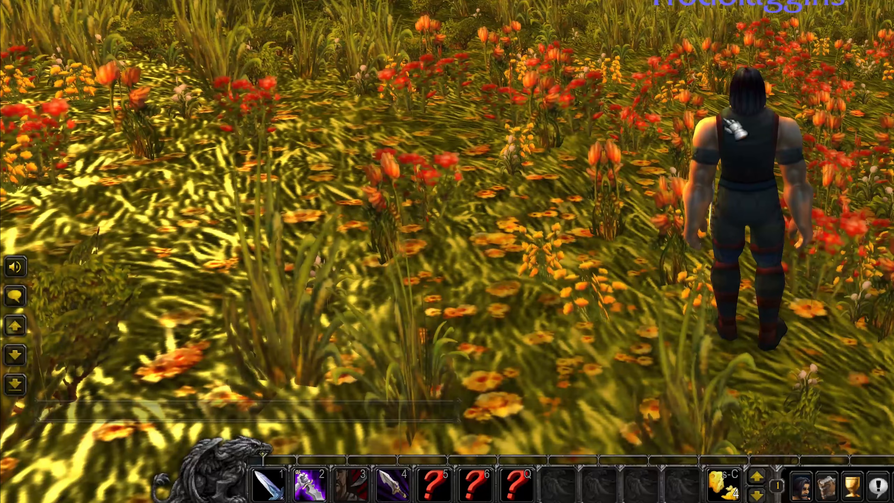
# Enter /helloworld in WoW chat to try the slash command.
pyautogui.write('/helloworld Paul')
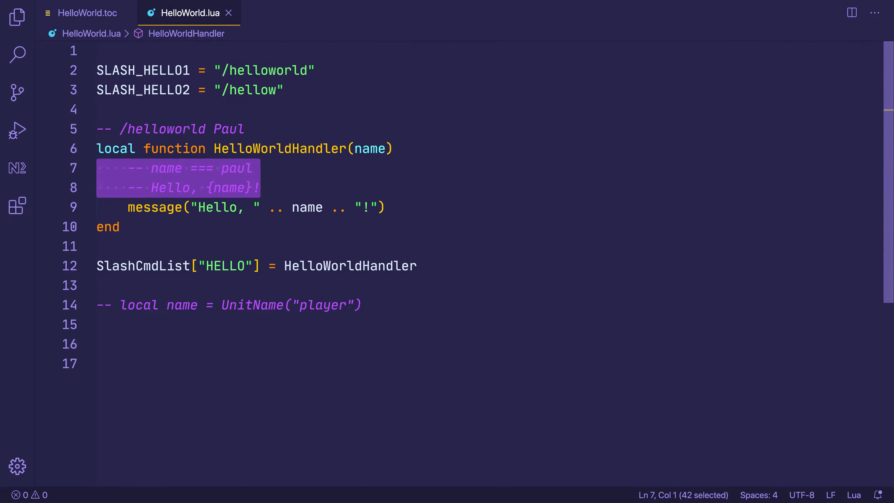
# Wrap the greeting in if string.len(name) > 0 then ... end inside the handler.
pyautogui.write('if()')
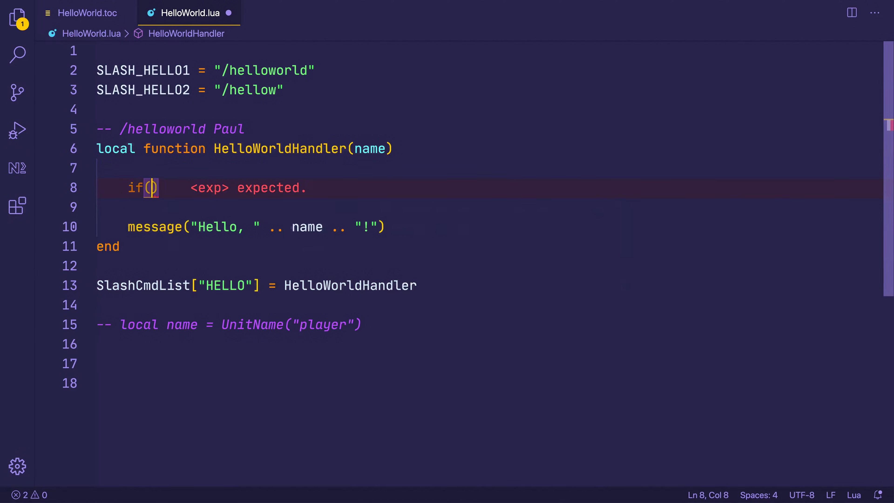
pyautogui.write('string')
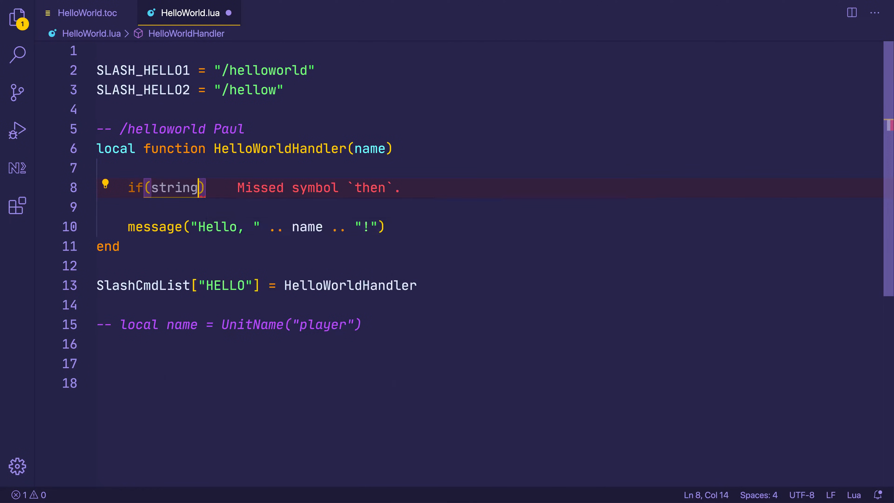
pyautogui.write('.len(')
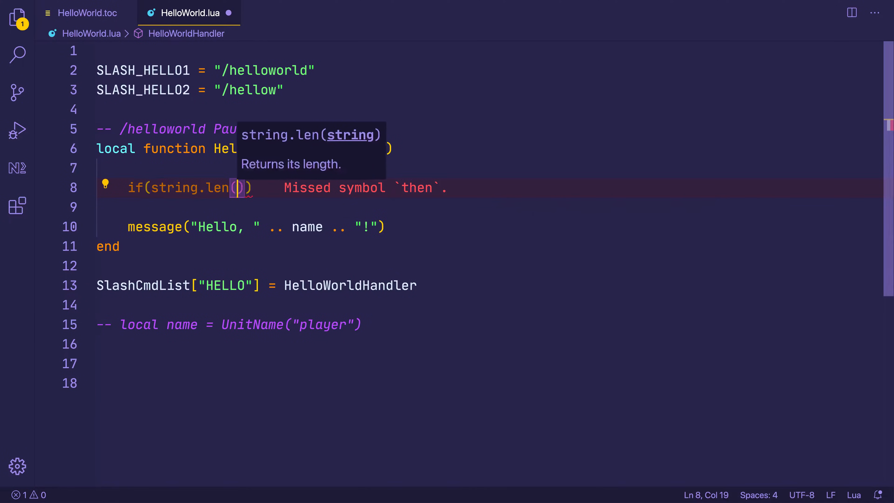
pyautogui.write('name) > 0')
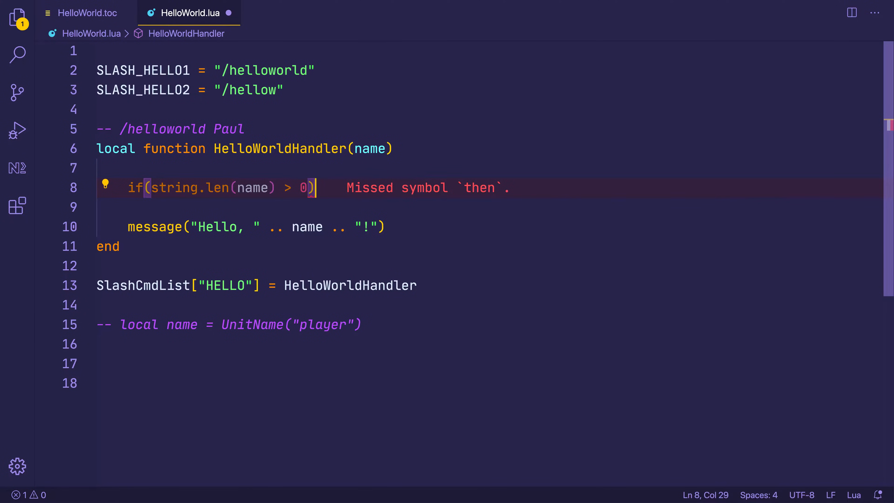
pyautogui.write('then')
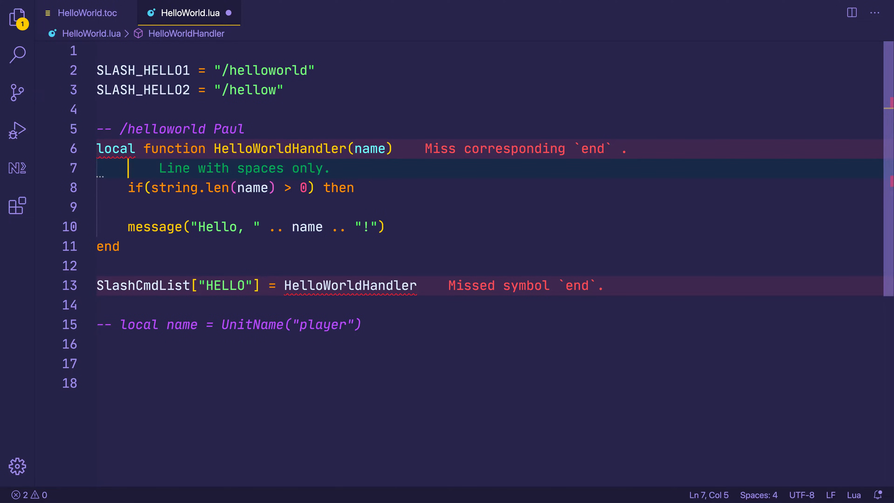
pyautogui.doubleClick(229, 129)
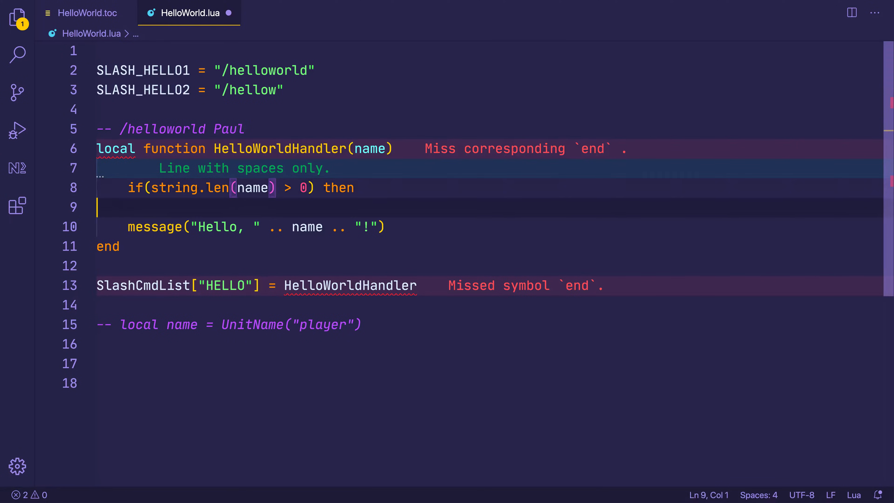
pyautogui.click(154, 226)
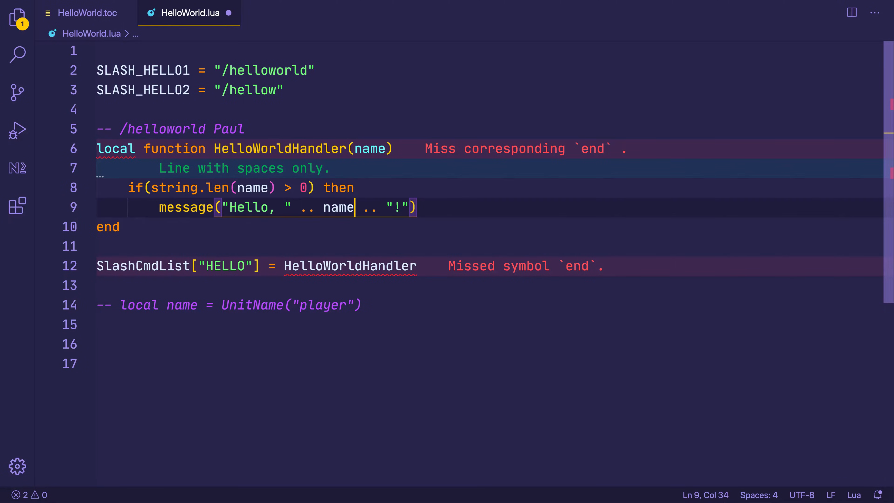
pyautogui.write('end')
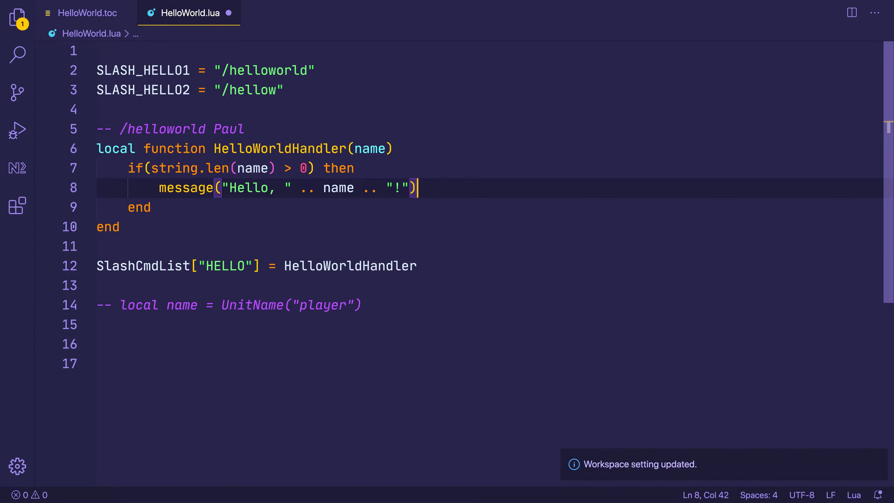
# Add an else branch storing UnitName("player") as local playerName and start message("Hello, " .. for it.
pyautogui.write('else')
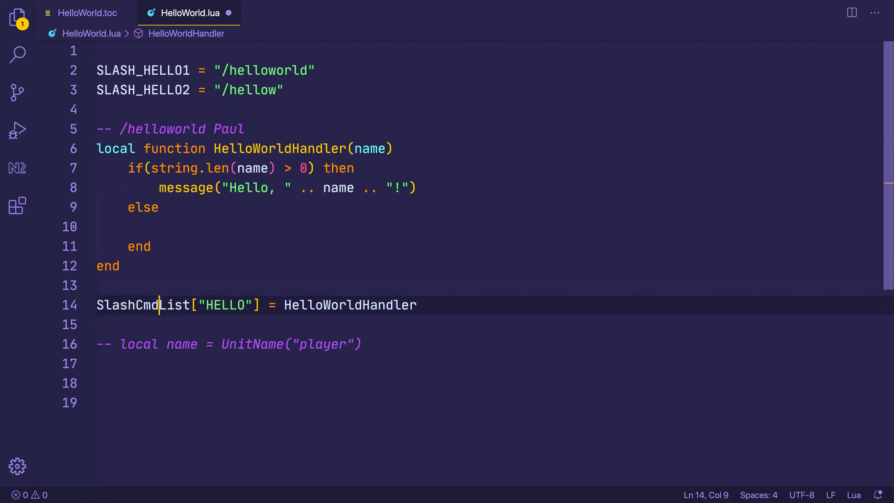
pyautogui.moveTo(121, 344); pyautogui.dragTo(360, 344)
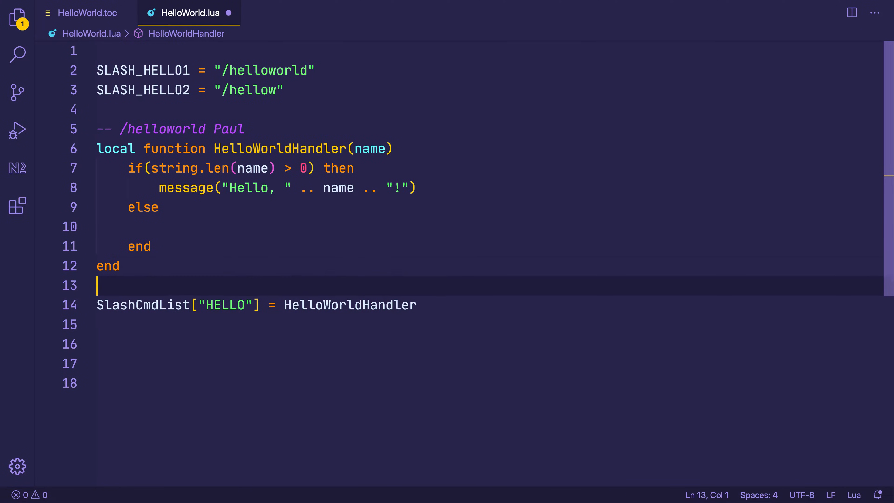
pyautogui.write('local name = UnitName("player")')
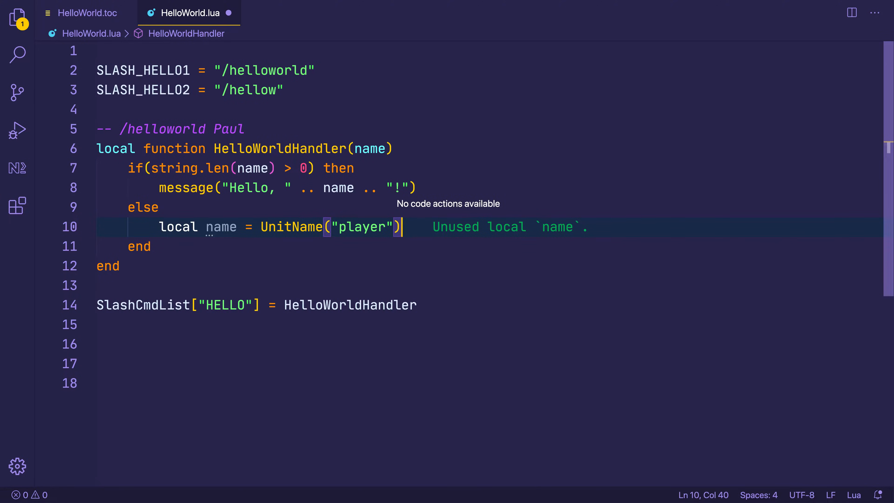
pyautogui.moveTo(160, 188); pyautogui.dragTo(417, 188)
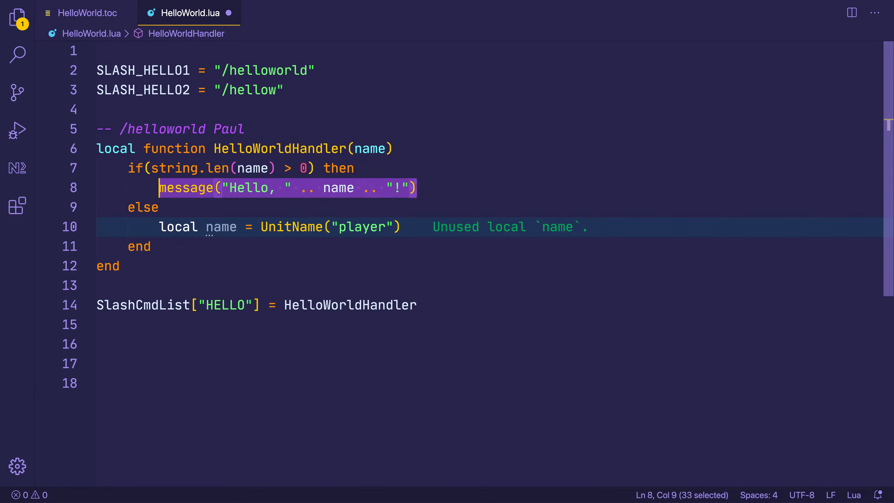
pyautogui.click(236, 227)
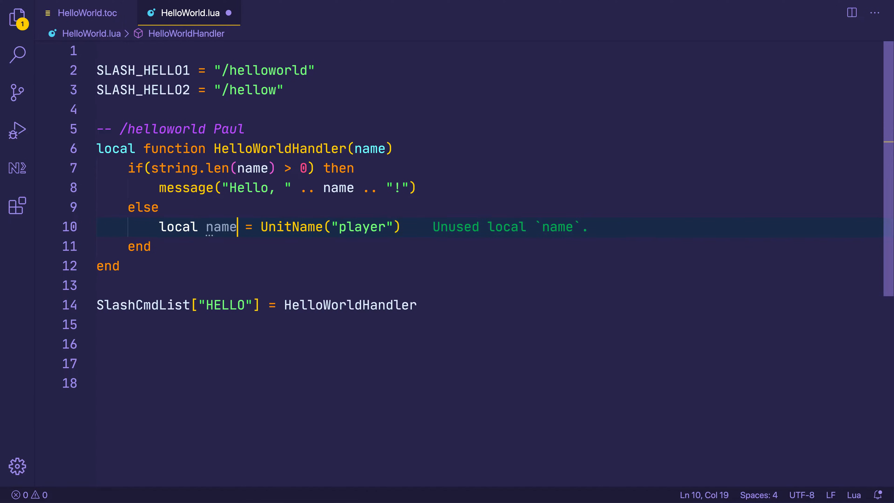
pyautogui.write('playN')
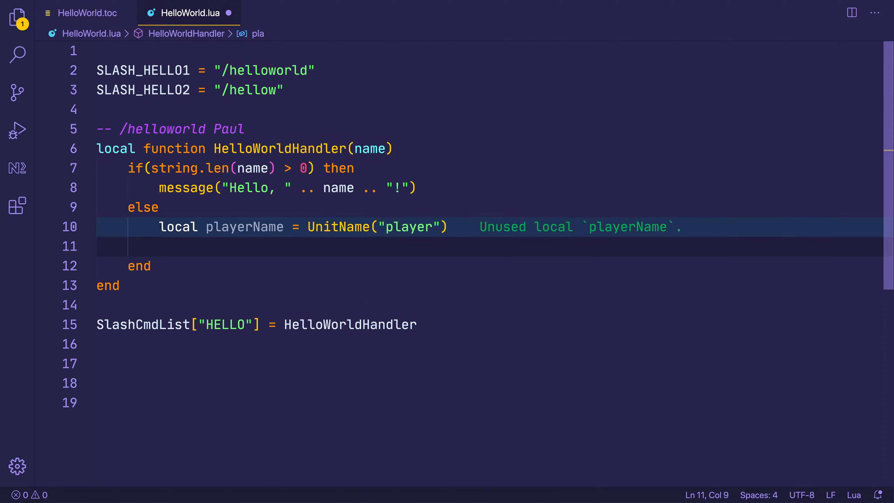
pyautogui.write('message("H")')
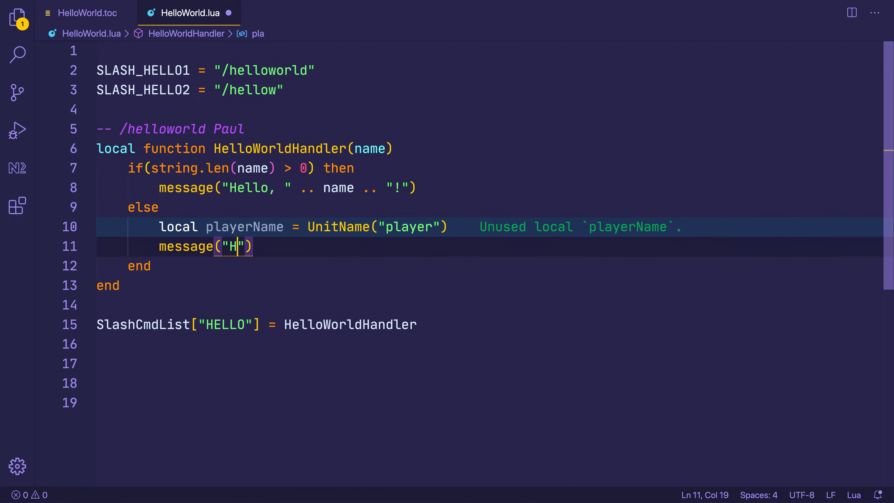
pyautogui.write('ello, " .')
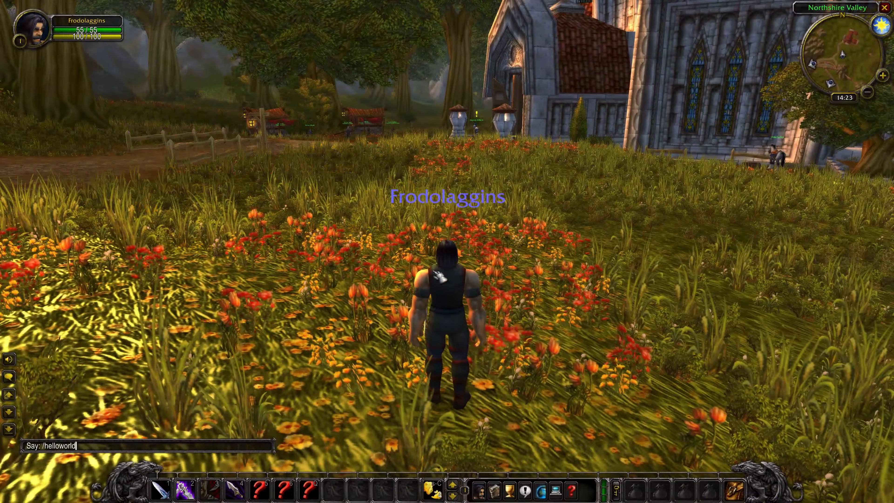
# Run /helloworld to see Hello, Frodolaggins!, dismiss it, then enter /helloworld dev.
pyautogui.press('BackSpace')
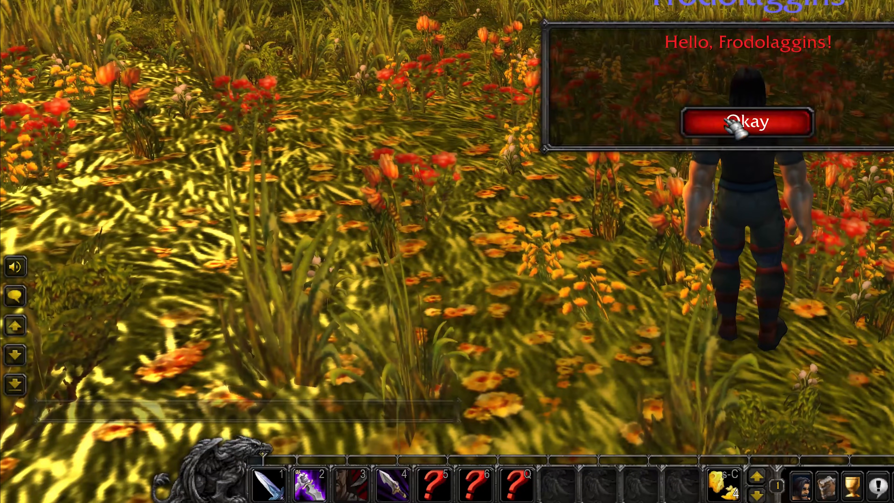
pyautogui.click(745, 122)
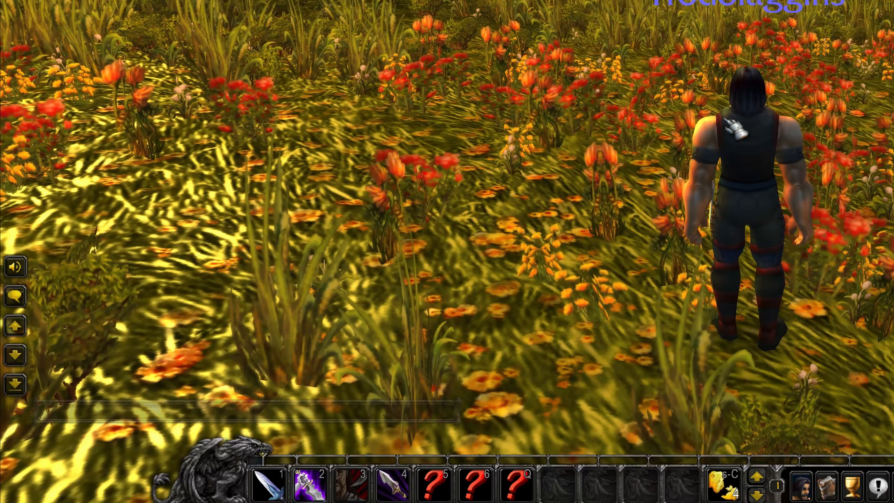
pyautogui.write('hellowor')
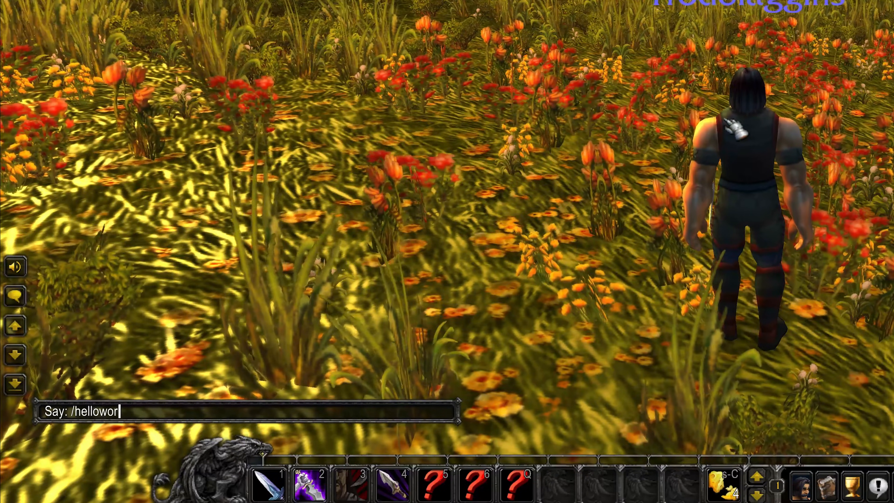
pyautogui.write('ld dev')
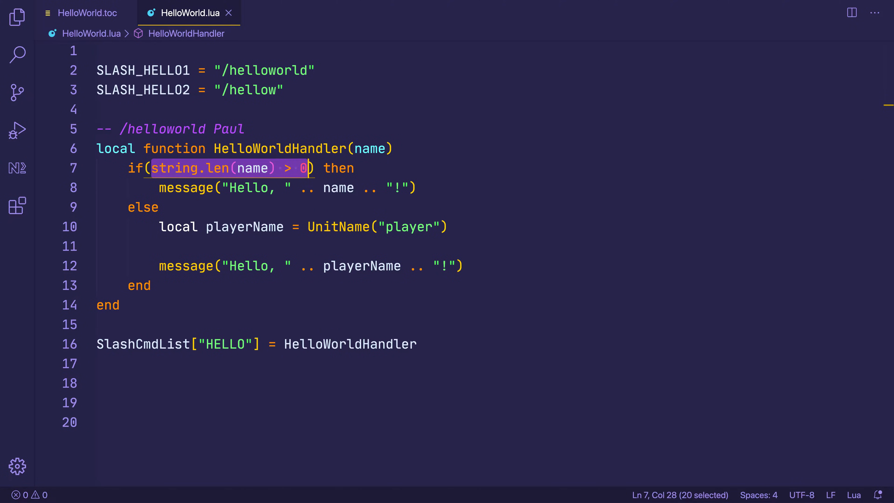
# Declare a local variable holding string.len(name) > 0 above the if statement.
pyautogui.write('local')
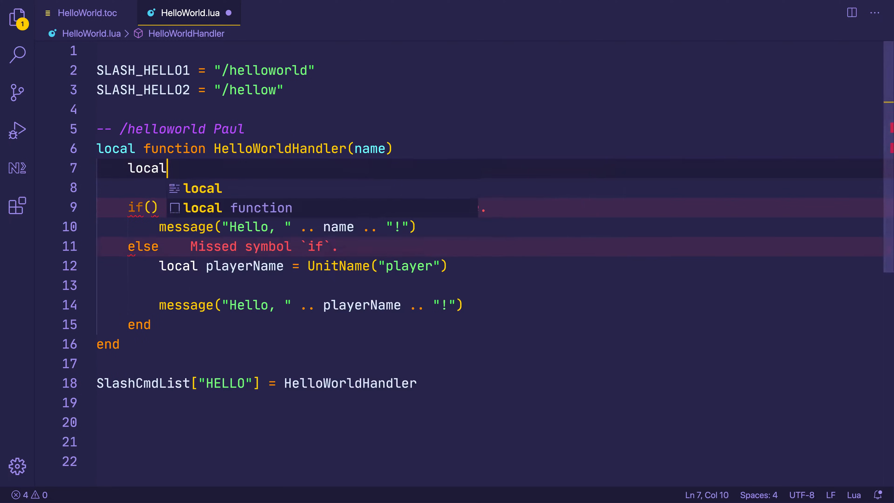
pyautogui.write('nameE')
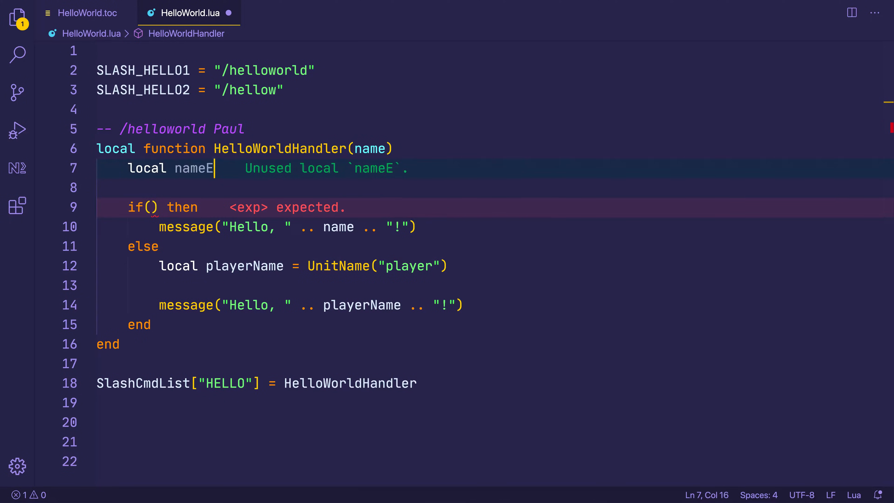
pyautogui.write('xists =')
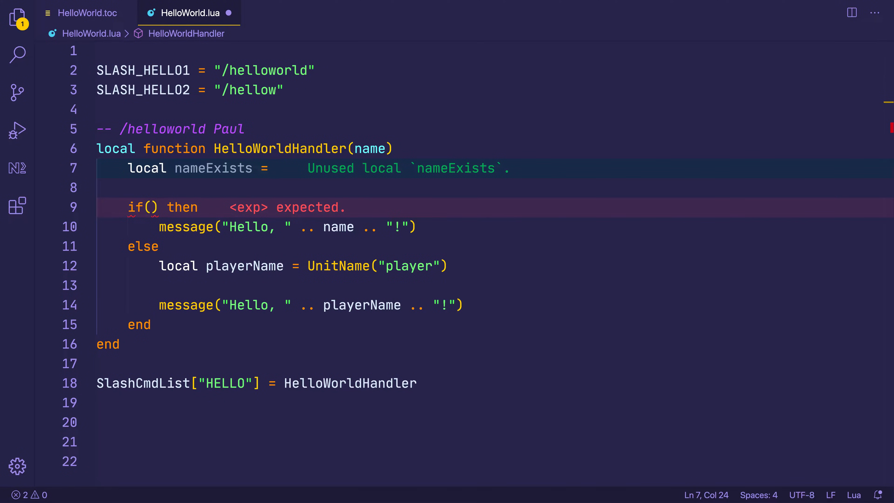
pyautogui.write('string.len(name) > 0')
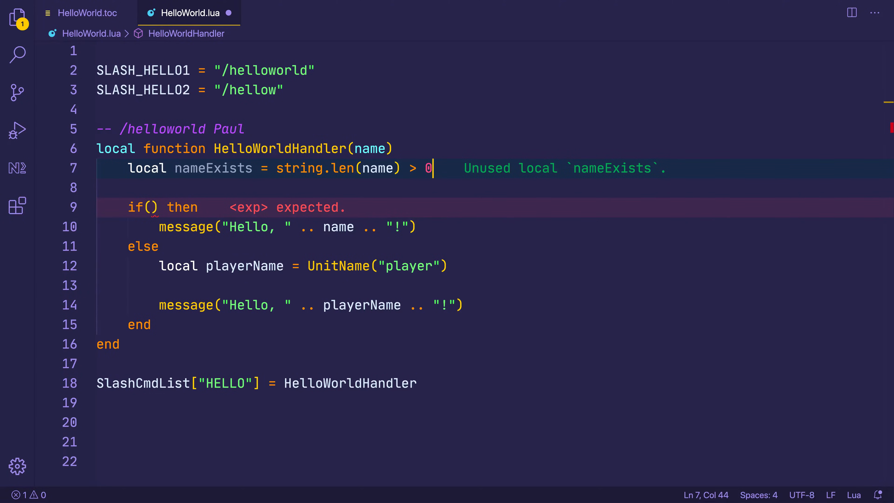
# Use userAddedName as the if condition in HelloWorldHandler and save.
pyautogui.click(152, 206)
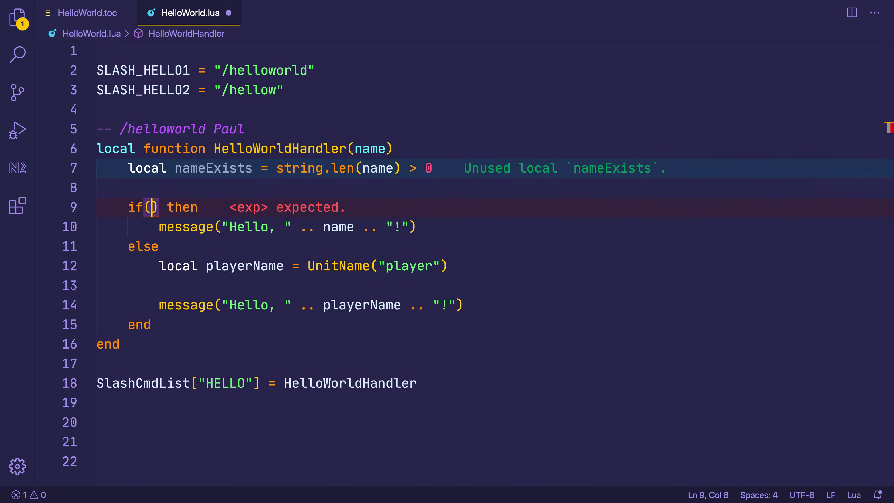
pyautogui.write('nameExists')
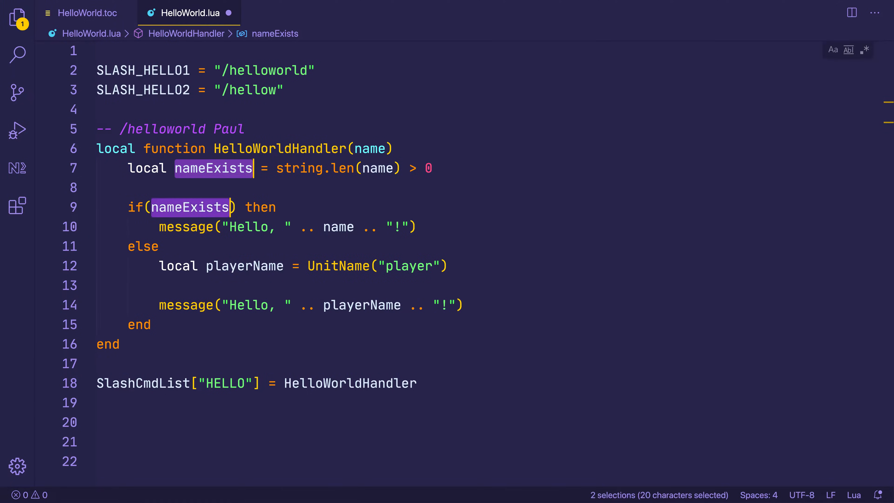
pyautogui.write('userAddedName')
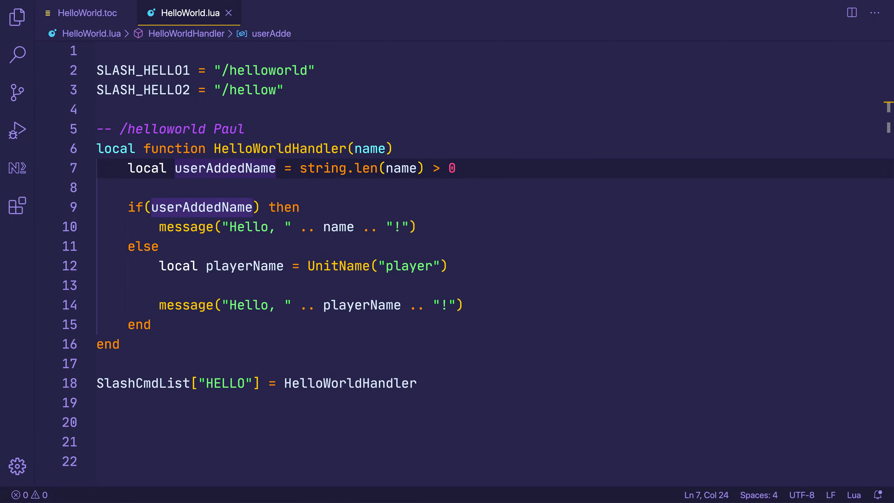
pyautogui.click(149, 206)
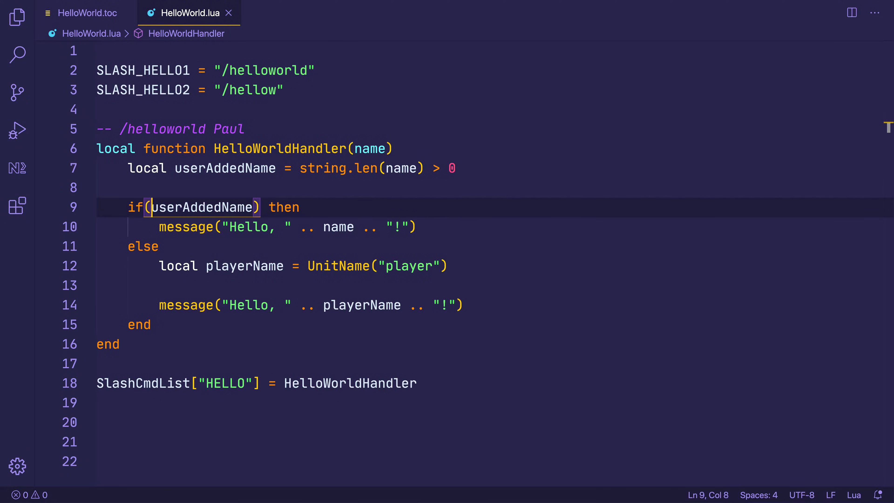
pyautogui.moveTo(160, 226); pyautogui.dragTo(418, 226)
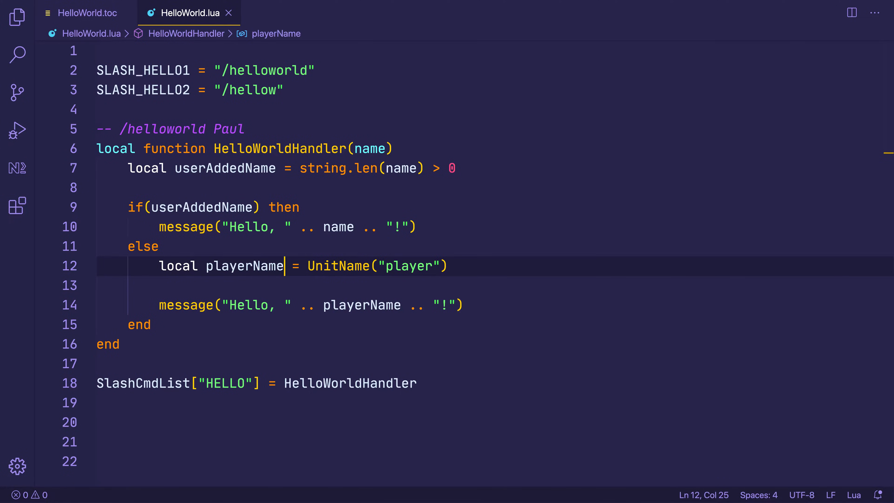
# Declare a local function showGreeting(name) above the handler.
pyautogui.write('local')
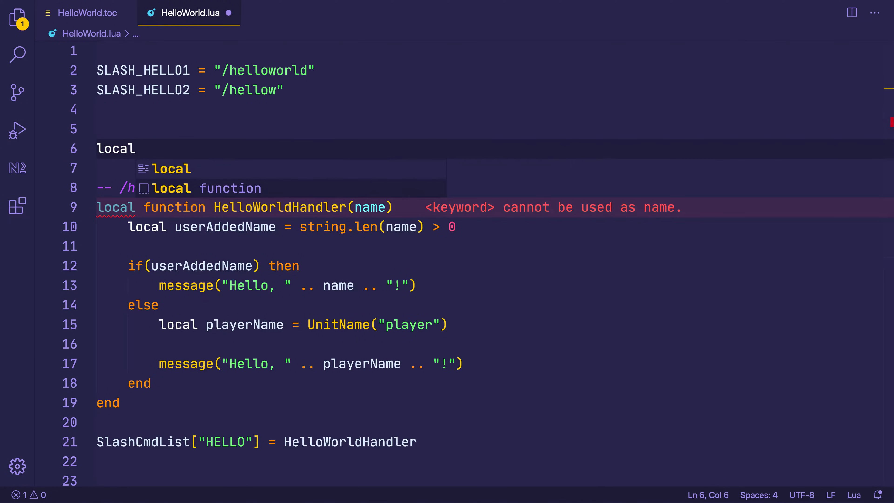
pyautogui.write('function showGr')
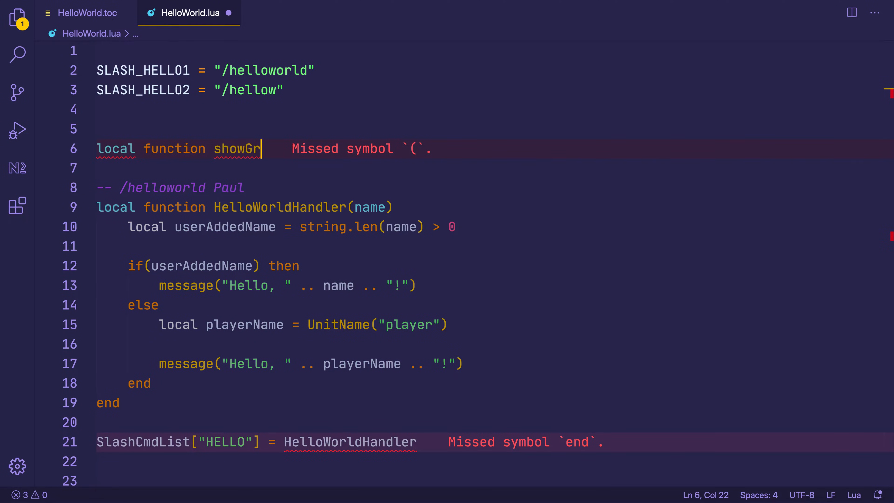
pyautogui.write('eeting(name)')
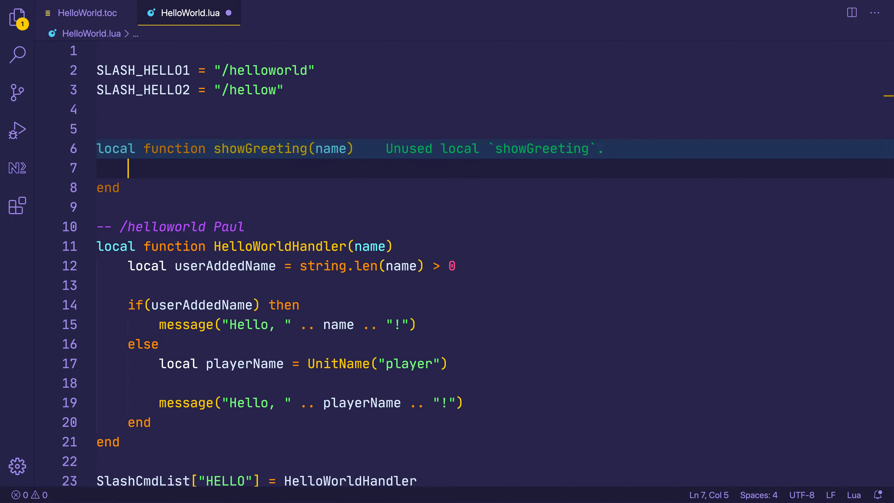
# Build local greeting = "Hello, " .. name .. "!" and pass it to message(greeting).
pyautogui.write('local greeting')
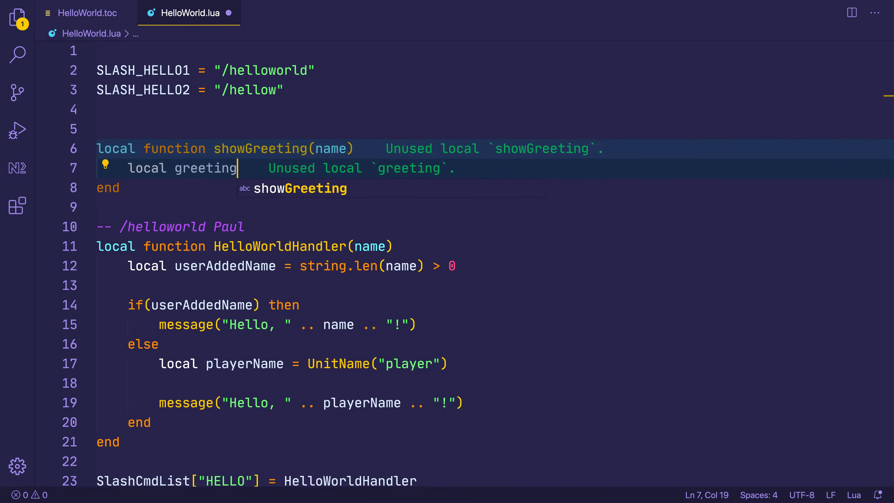
pyautogui.write('= "Hello"')
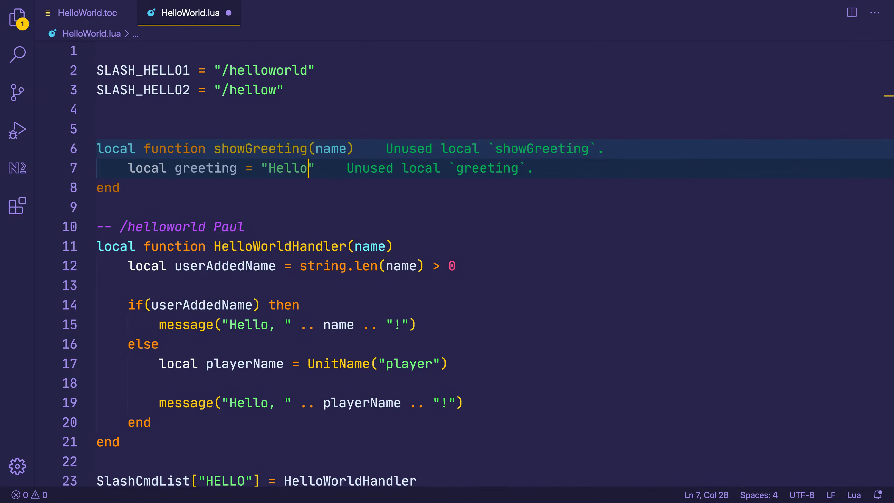
pyautogui.write(', " .. name .. ""')
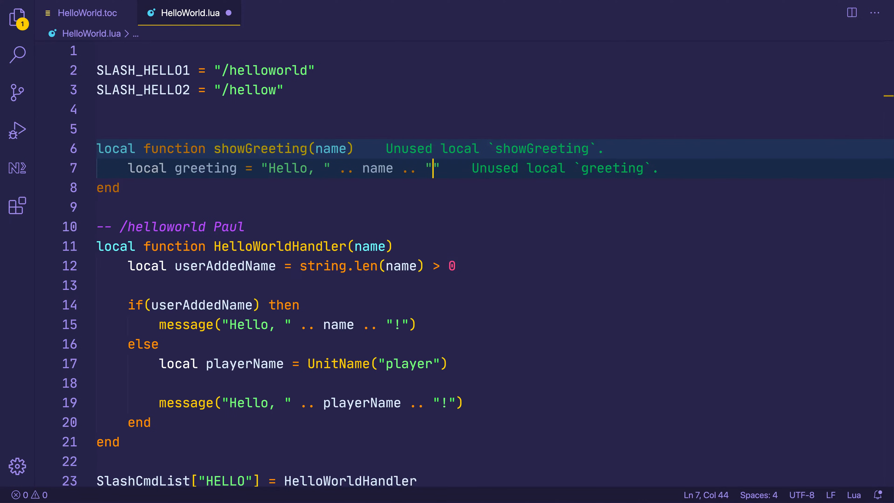
pyautogui.write('!')
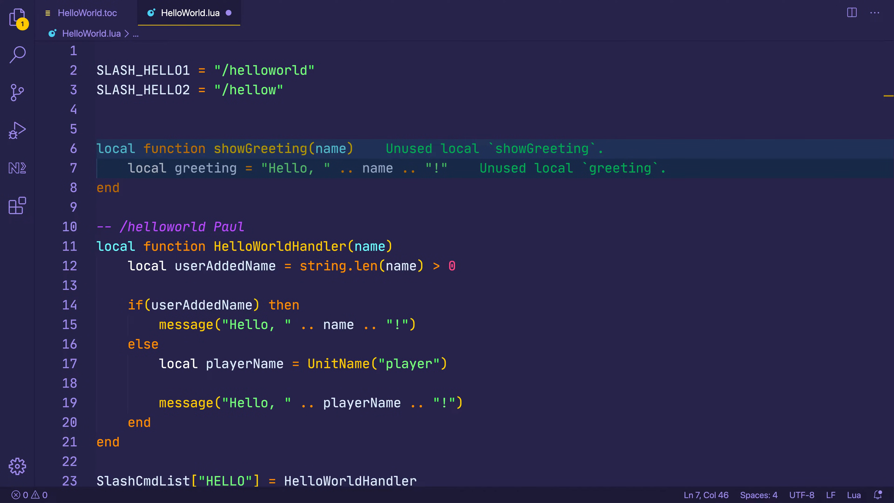
pyautogui.write('message()')
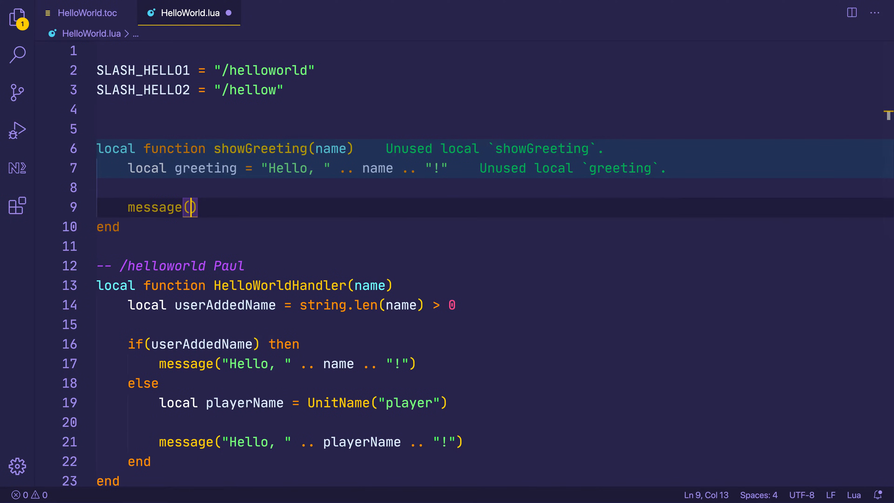
pyautogui.write('greeting')
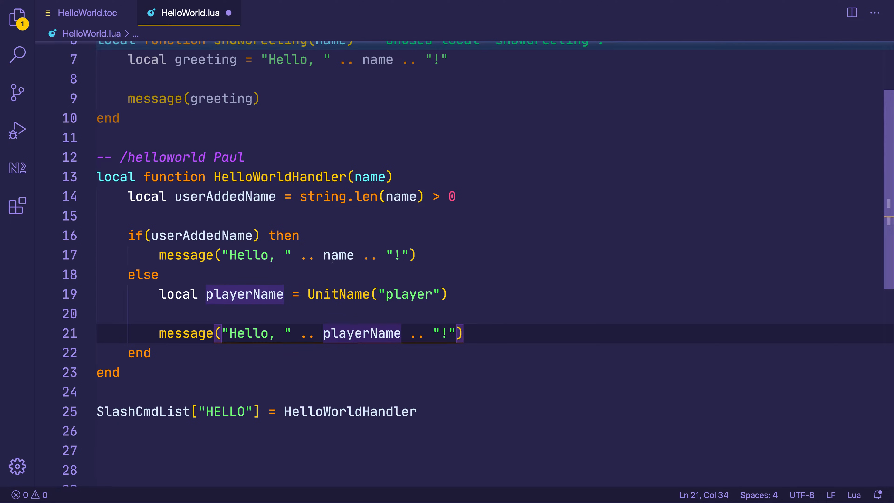
# Replace the name branch's message call with showGreeting(name).
pyautogui.doubleClick(186, 254)
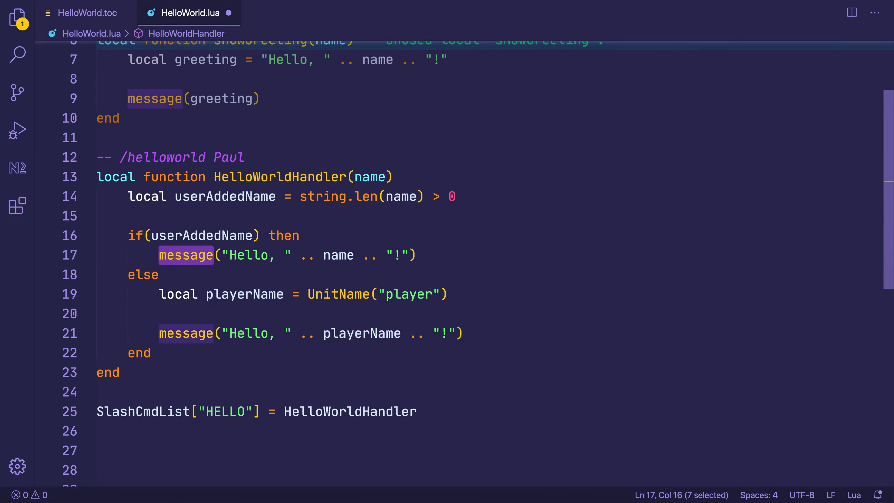
pyautogui.write('showGreeting')
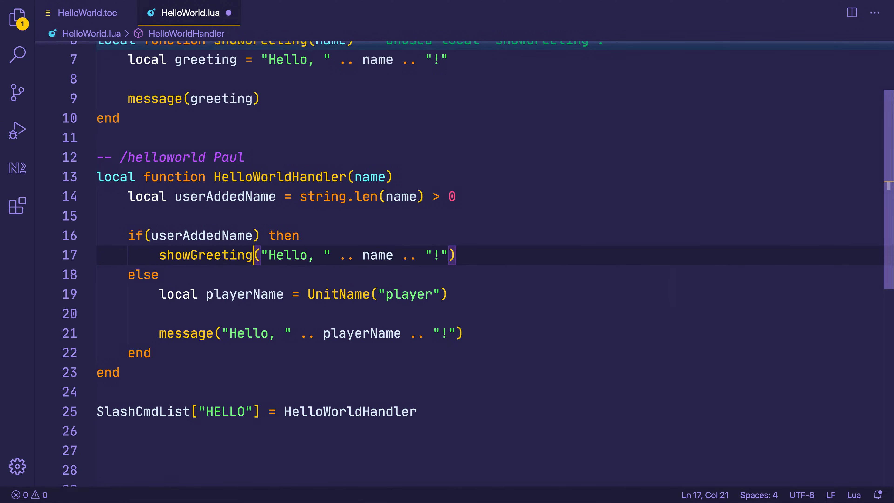
pyautogui.moveTo(260, 255); pyautogui.dragTo(457, 254)
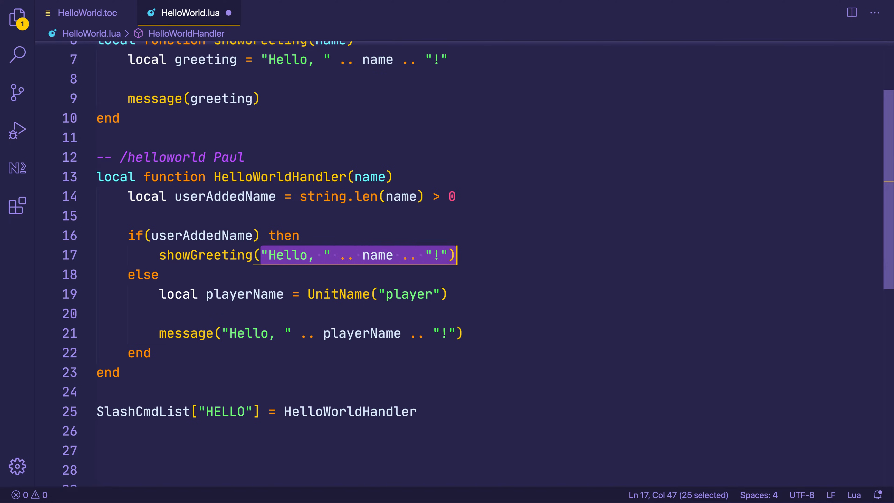
pyautogui.write('name)')
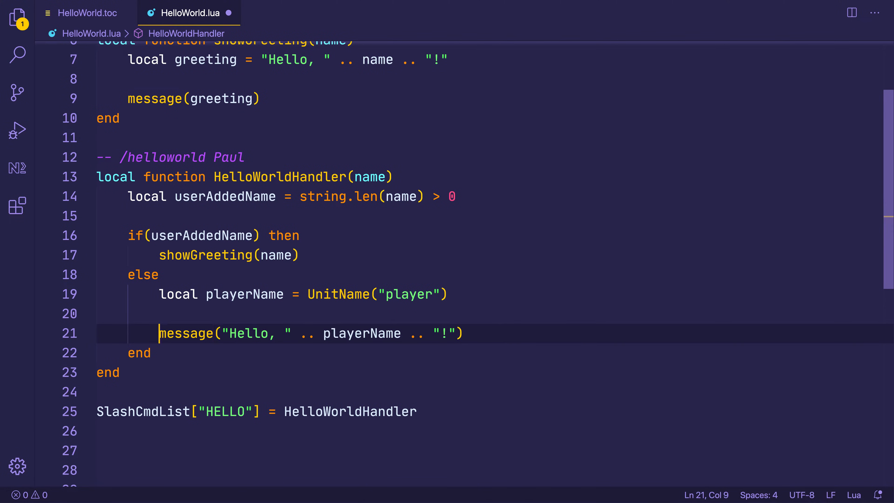
# Replace the playerName branch with showGreeting(playerName) via autocomplete and save.
pyautogui.moveTo(160, 333); pyautogui.dragTo(463, 333)
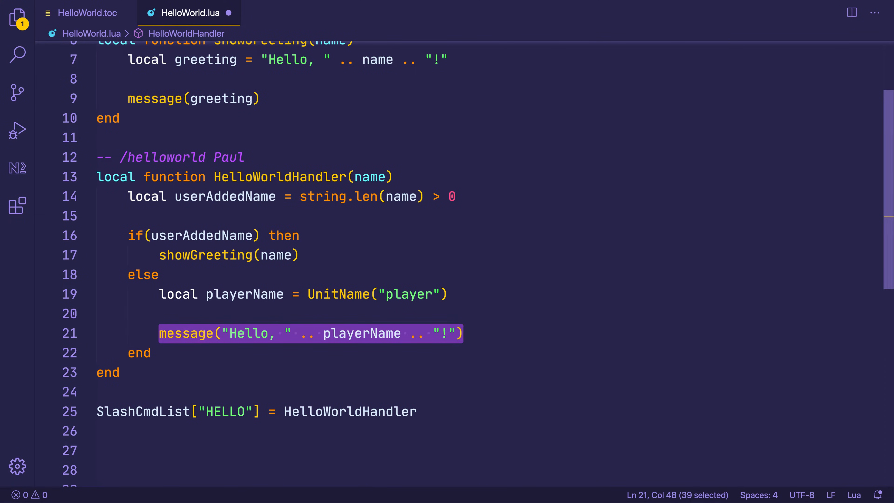
pyautogui.write('showGreeting(pla')
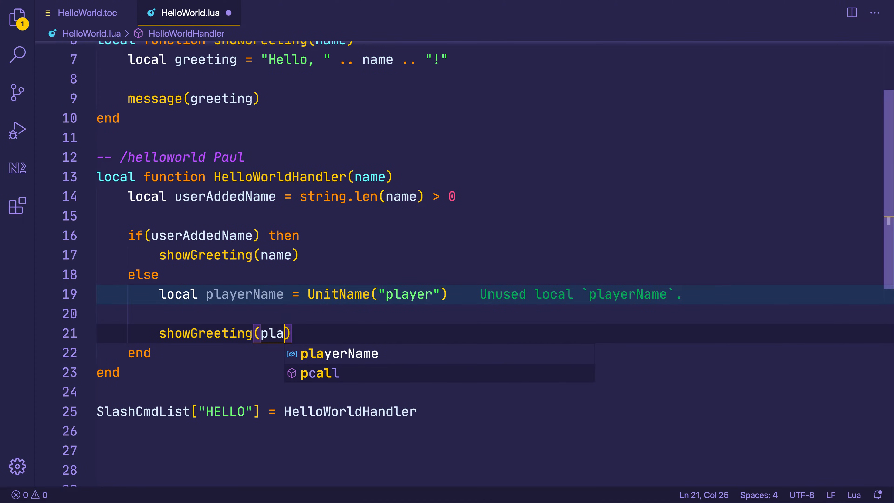
pyautogui.press('Tab')
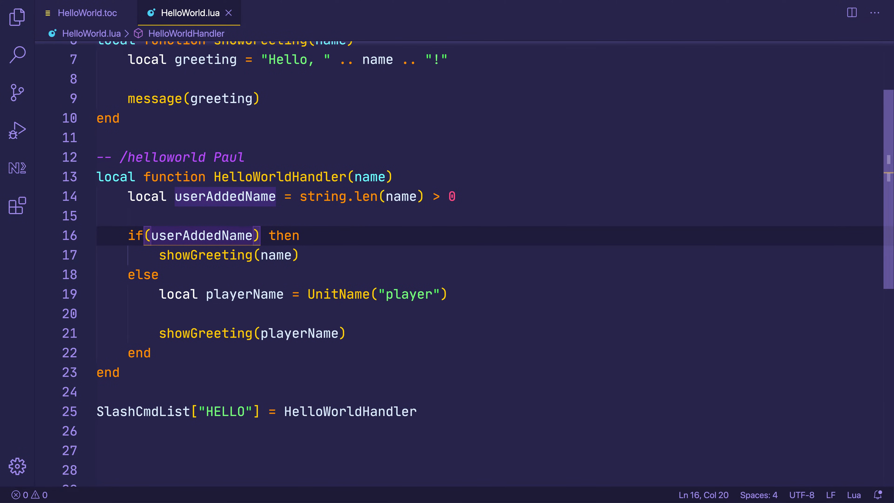
pyautogui.click(243, 255)
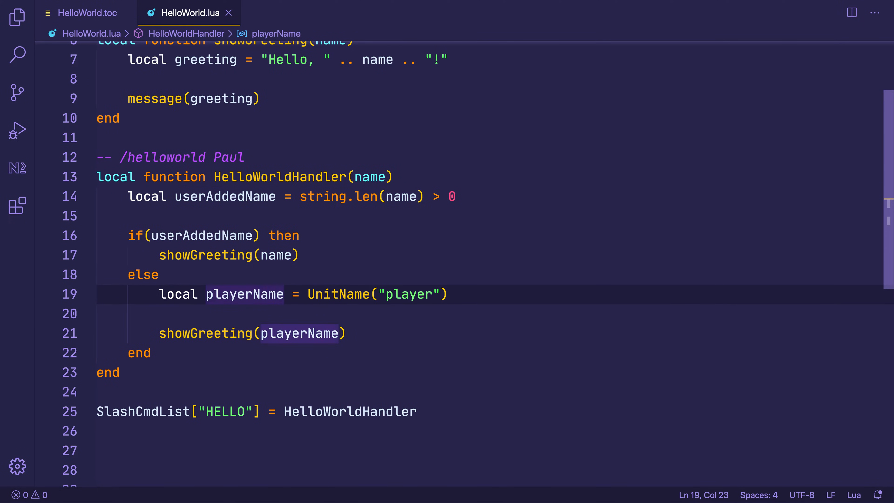
pyautogui.click(312, 333)
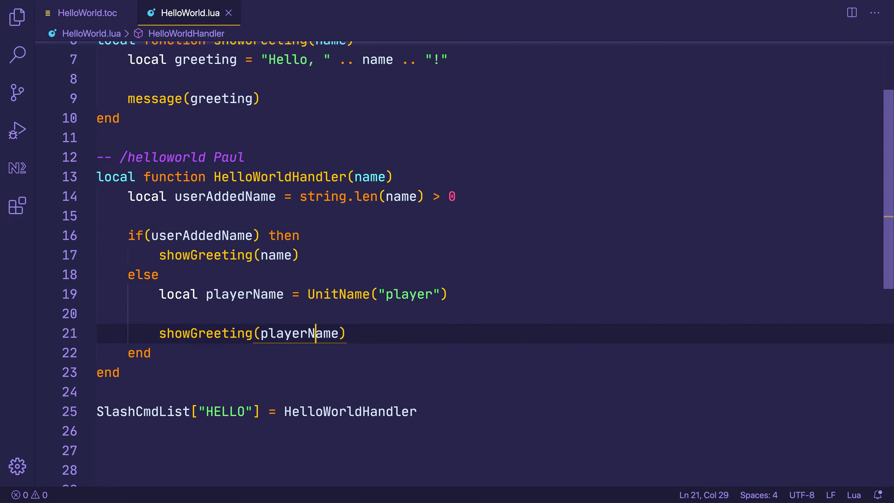